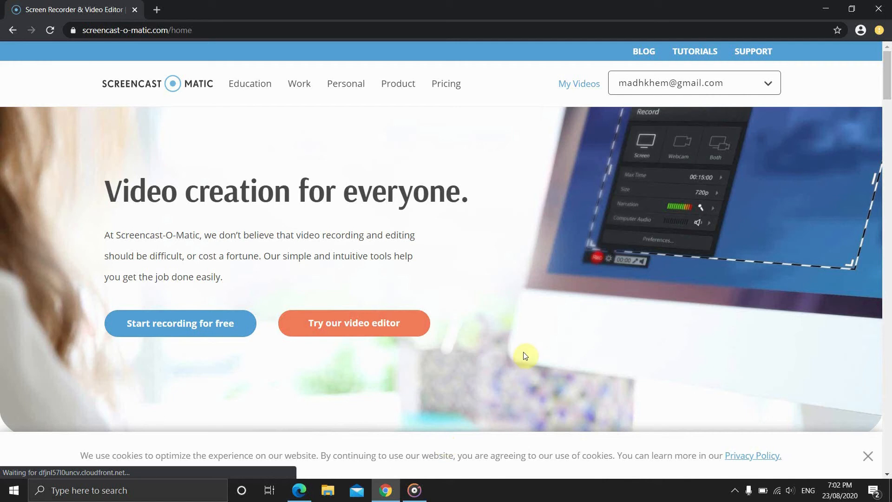
pyautogui.moveTo(535, 322)
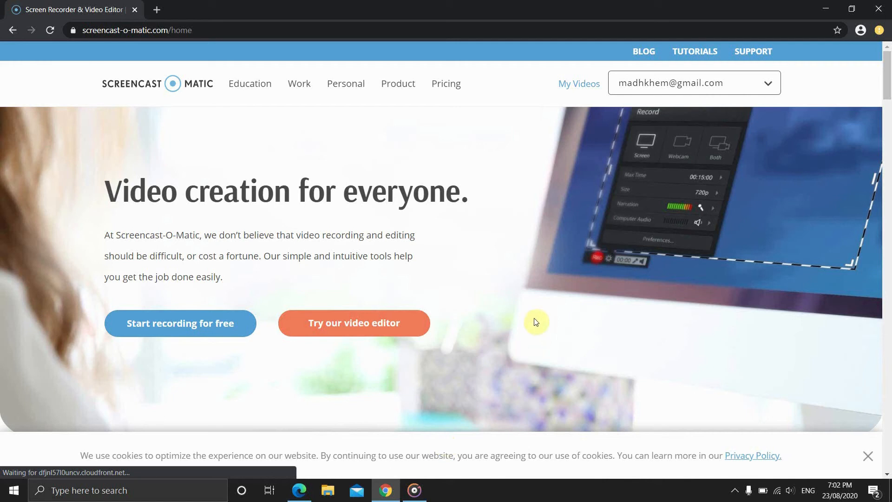
pyautogui.moveTo(850, 152)
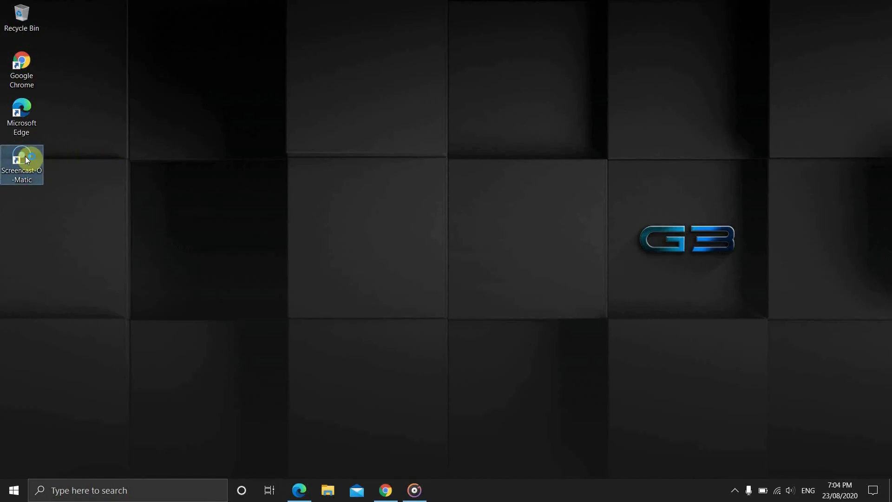
# - Launch the recorder from the desktop shortcut and choose the 480p recording size in settings
pyautogui.doubleClick(21, 162)
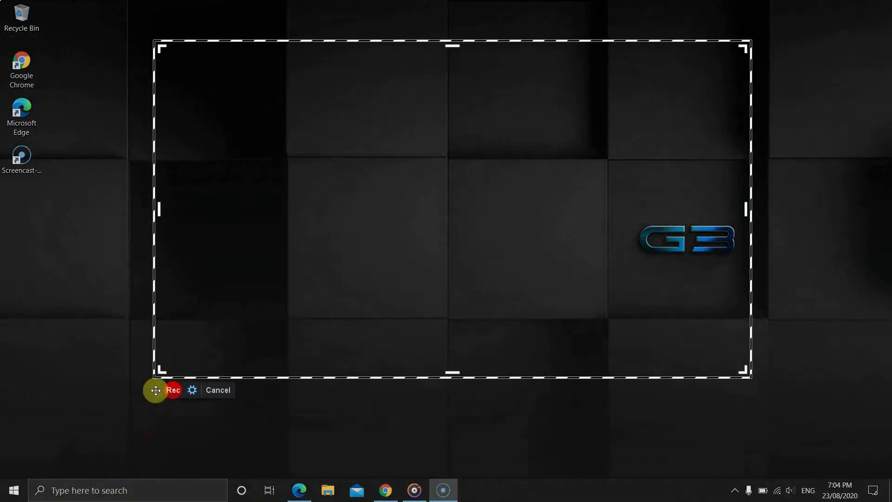
pyautogui.click(192, 389)
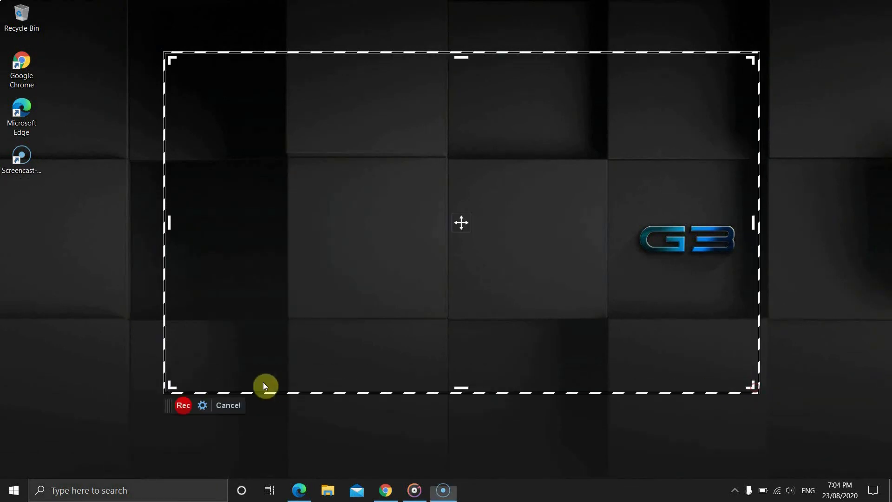
pyautogui.click(201, 405)
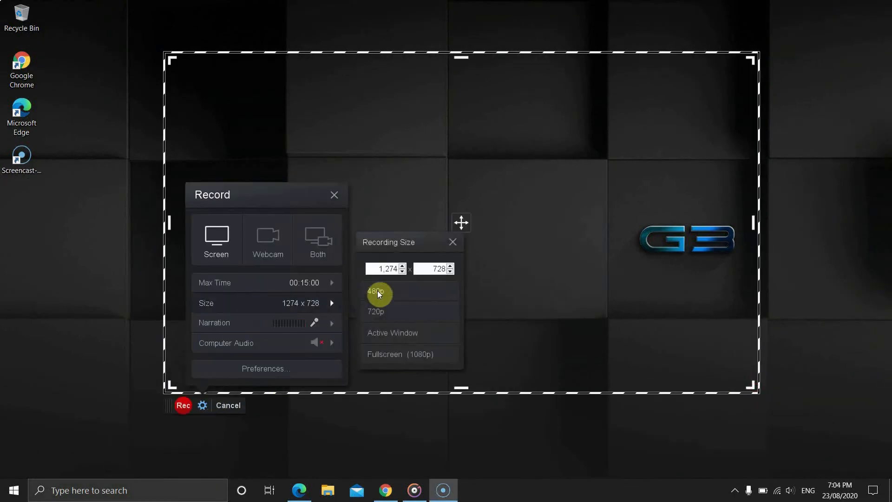
pyautogui.click(401, 354)
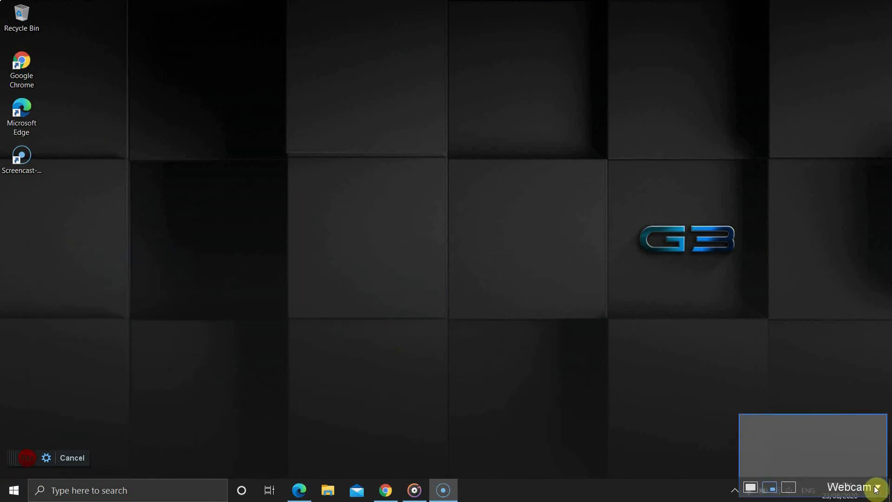
# - Select Integrated Webcam as the camera, confirm, and return to the Record settings panel
pyautogui.click(854, 486)
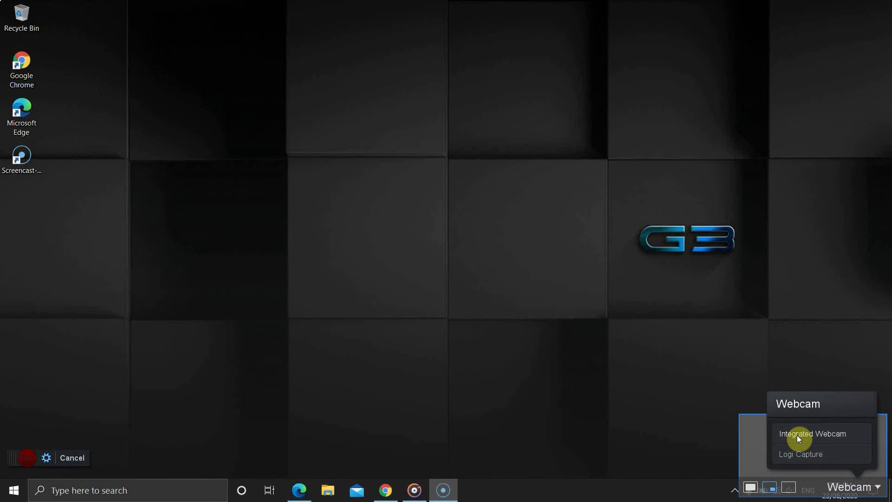
pyautogui.click(814, 434)
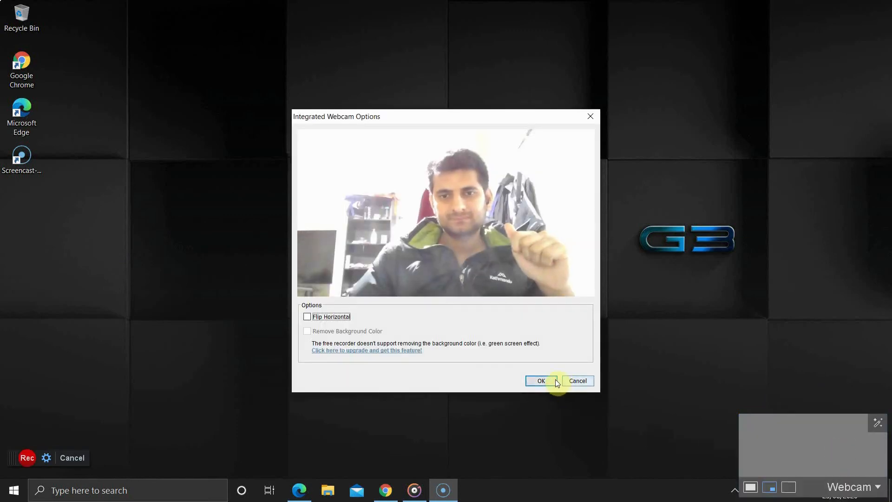
pyautogui.click(540, 381)
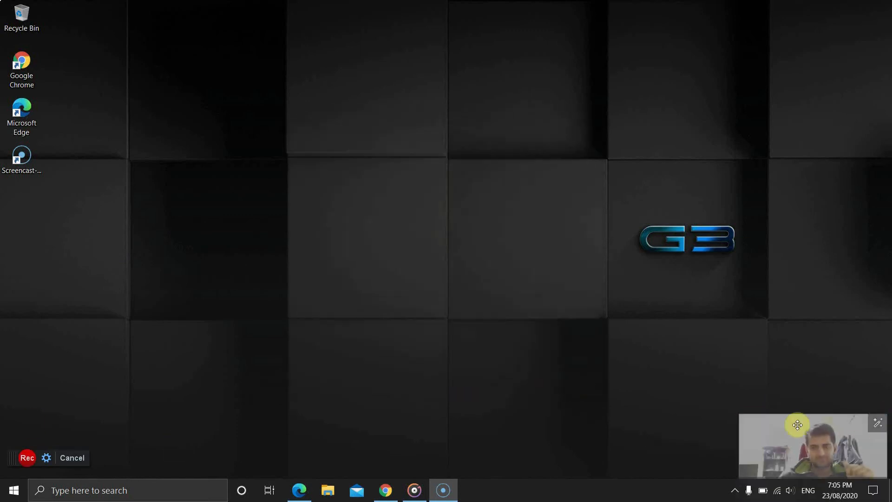
pyautogui.click(45, 457)
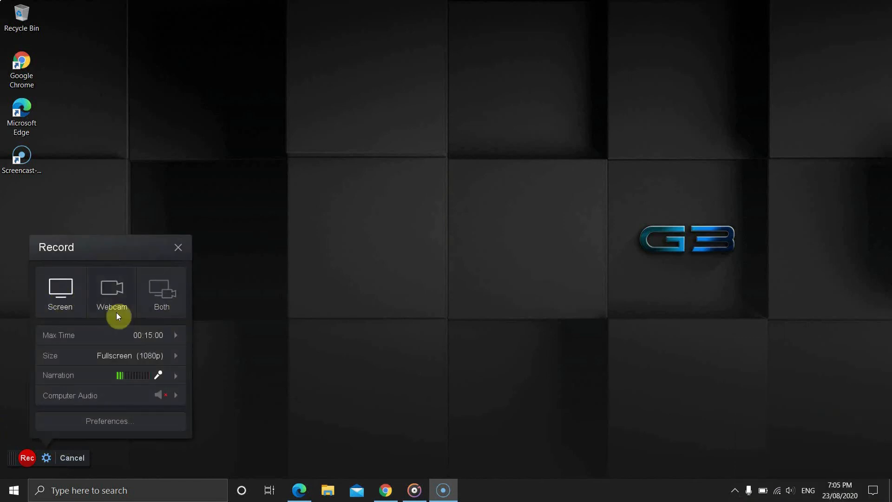
# - Switch to Screen mode, review the size presets, and set a custom 1426 x 616 capture area
pyautogui.click(162, 292)
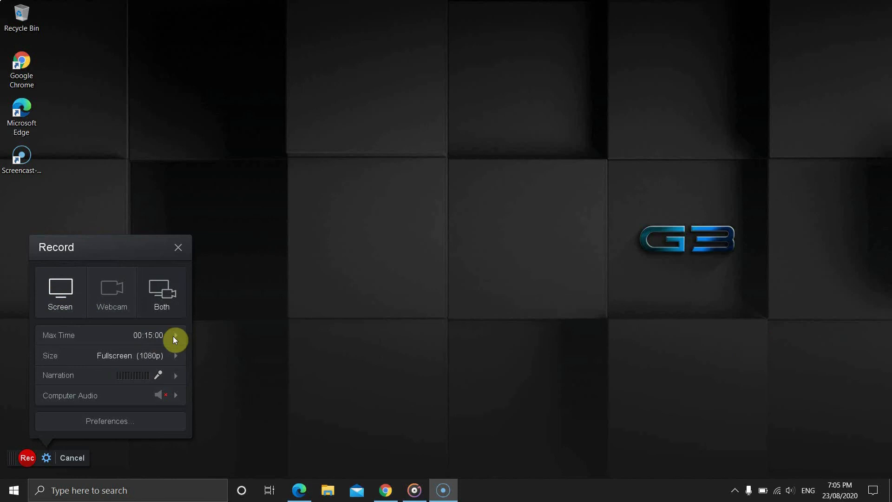
pyautogui.moveTo(176, 362)
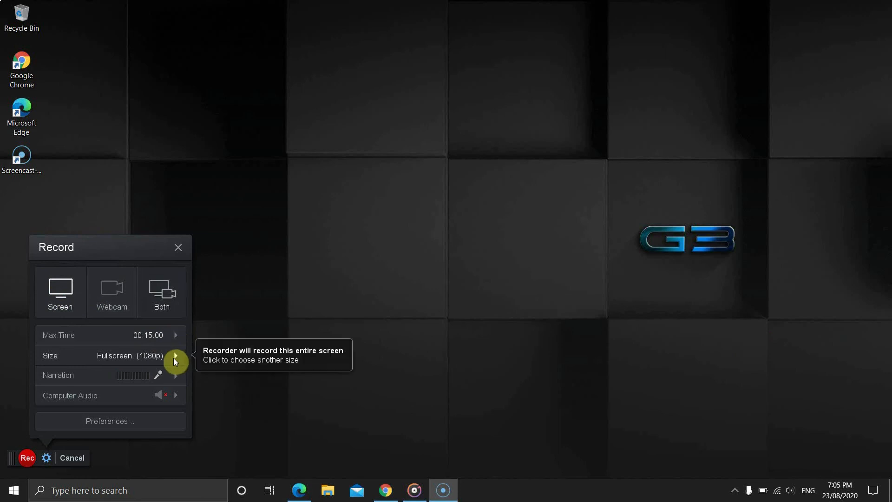
pyautogui.click(176, 362)
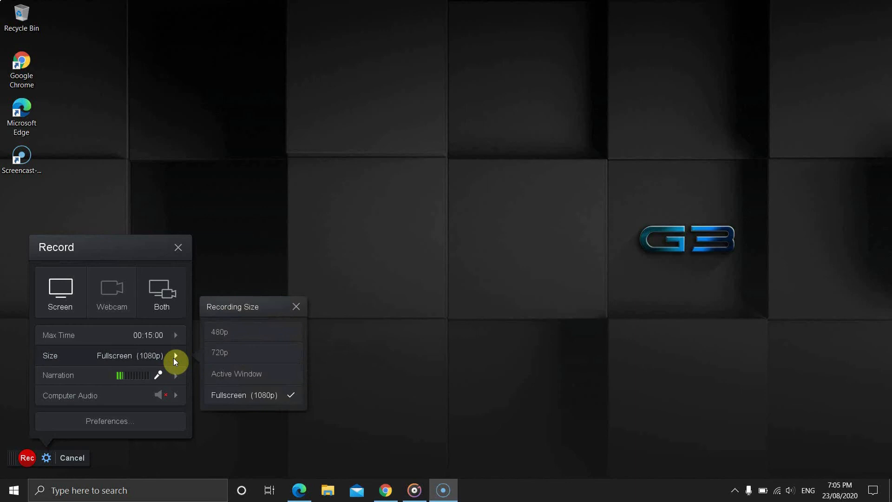
pyautogui.moveTo(254, 392)
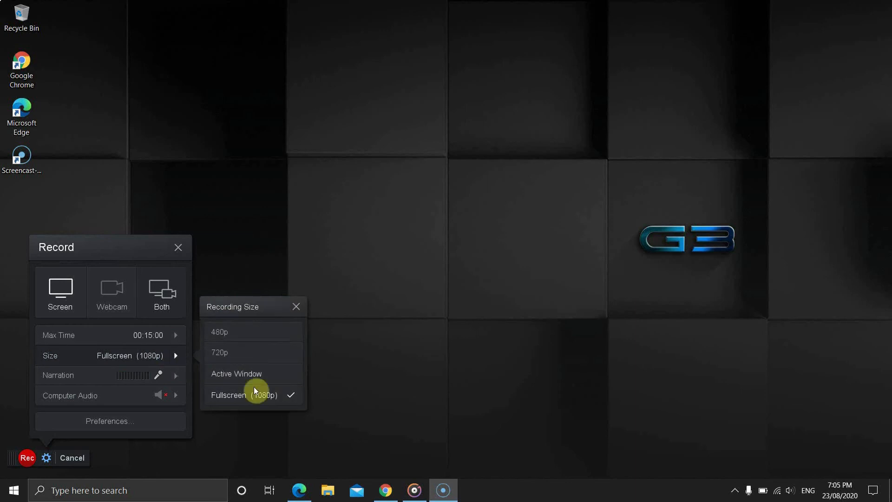
pyautogui.click(243, 394)
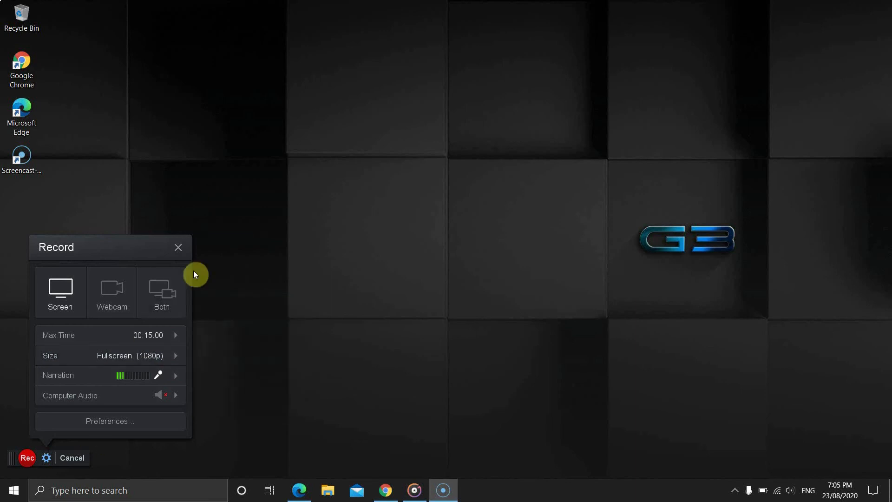
pyautogui.moveTo(86, 273)
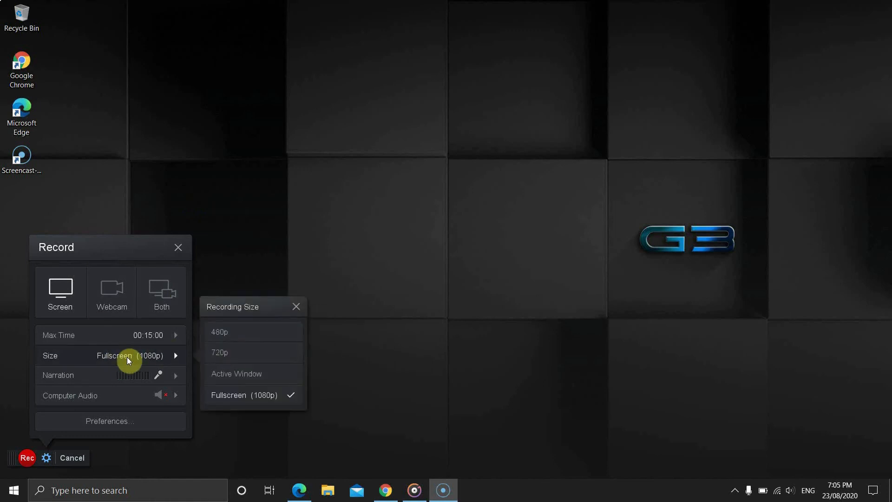
pyautogui.click(219, 352)
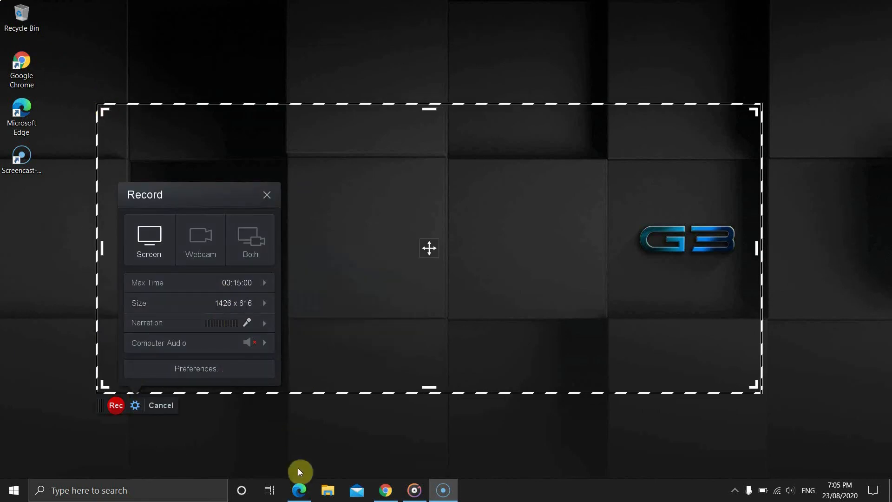
# - Fit the capture area to the Edge window via Active Window and keep Default Microphone for narration
pyautogui.click(299, 490)
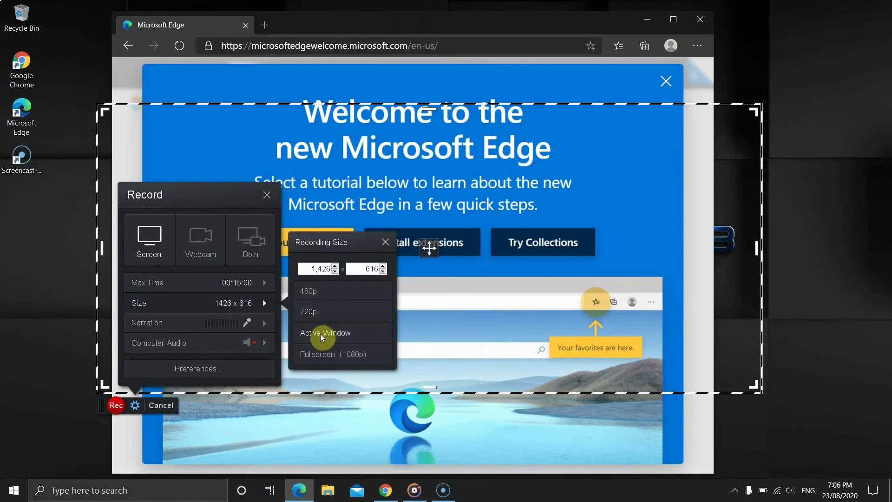
pyautogui.click(325, 332)
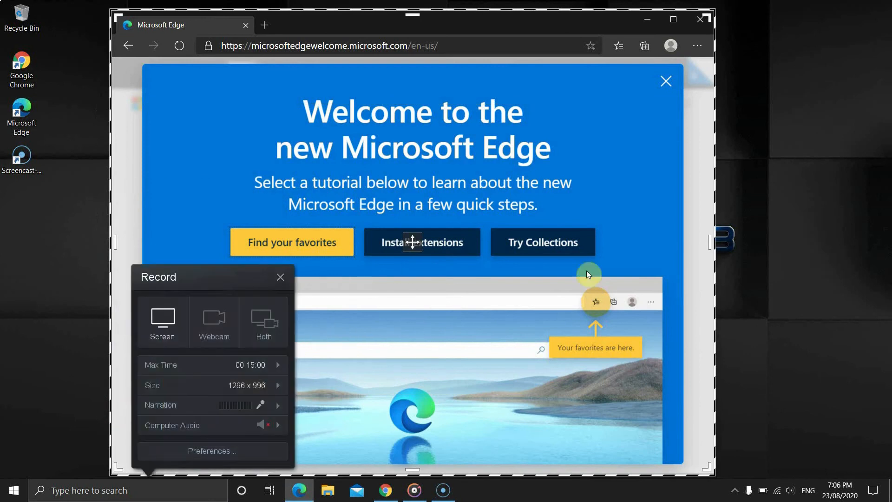
pyautogui.moveTo(117, 450)
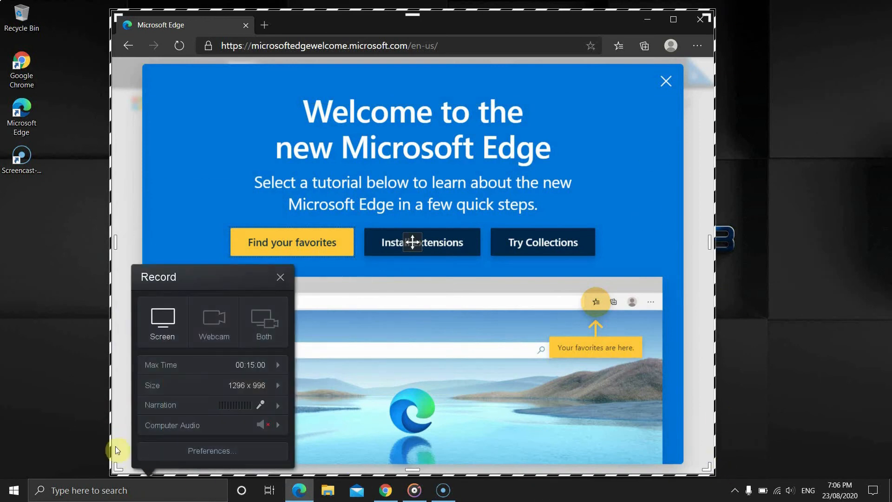
pyautogui.moveTo(724, 468)
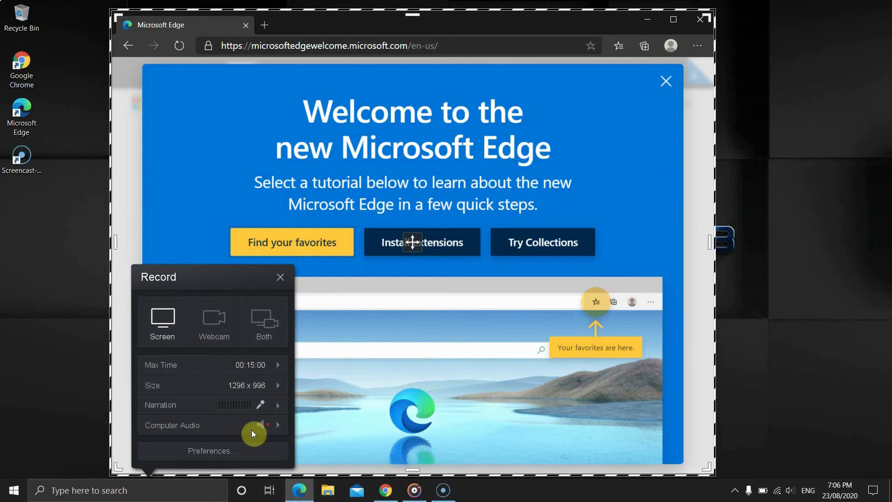
pyautogui.click(278, 405)
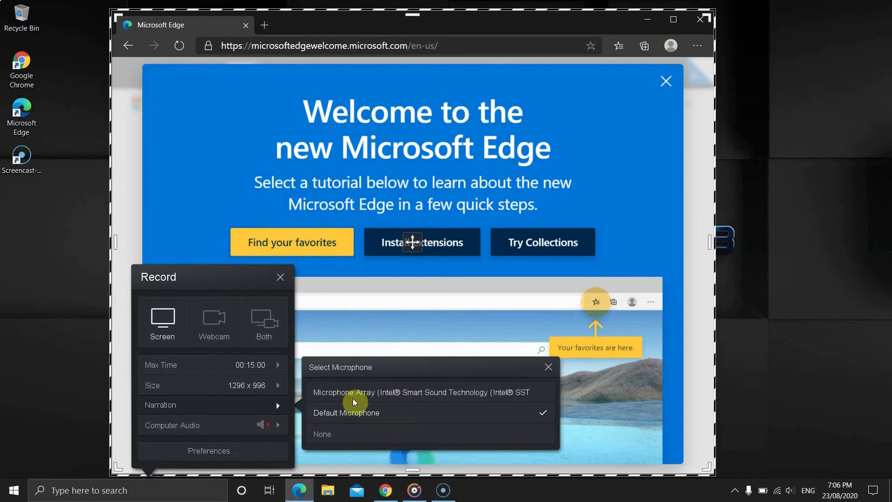
pyautogui.moveTo(327, 444)
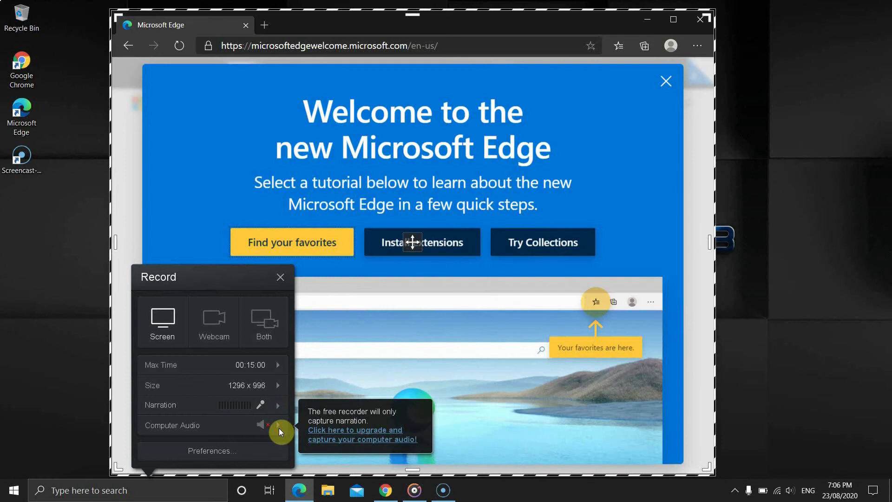
pyautogui.click(277, 405)
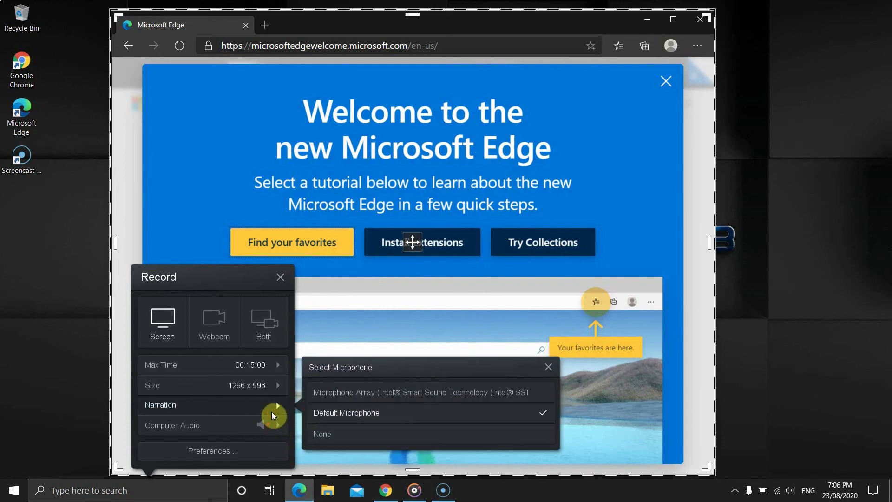
pyautogui.moveTo(277, 429)
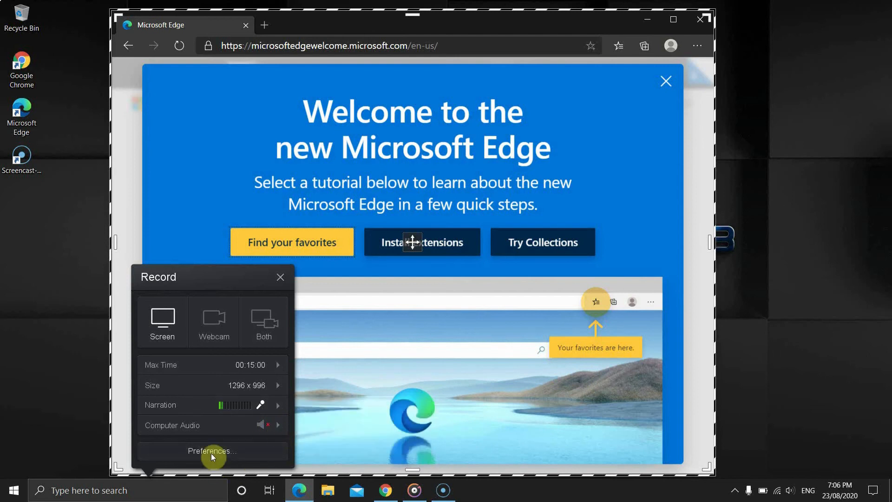
# - Review the Recorder Preferences dialog and cancel without saving changes
pyautogui.click(212, 451)
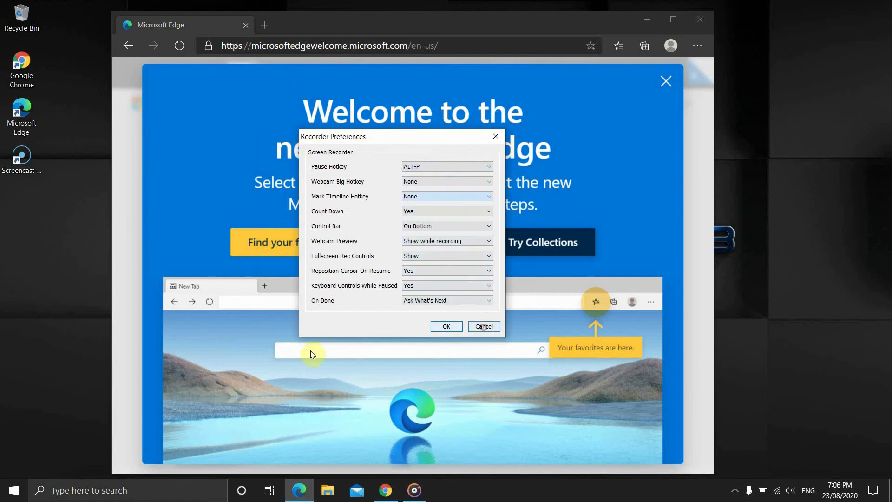
pyautogui.click(446, 326)
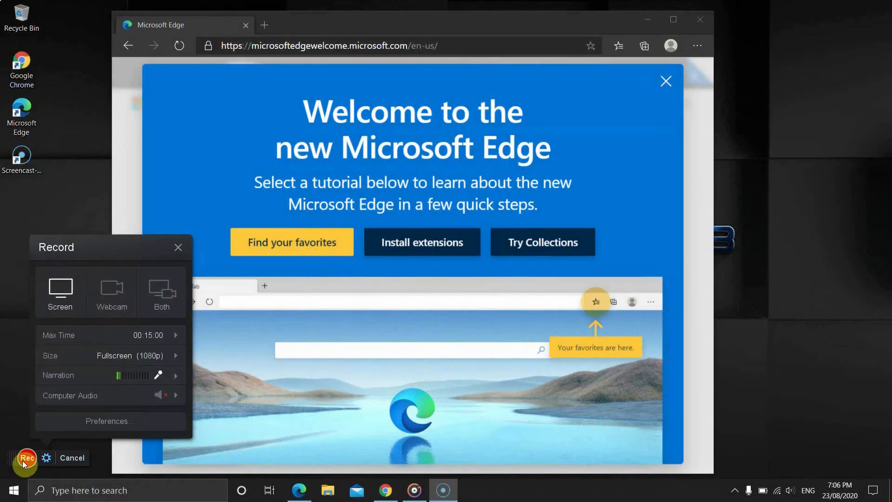
# - Start a fullscreen recording and refresh the desktop from its right-click menu while recording
pyautogui.click(25, 457)
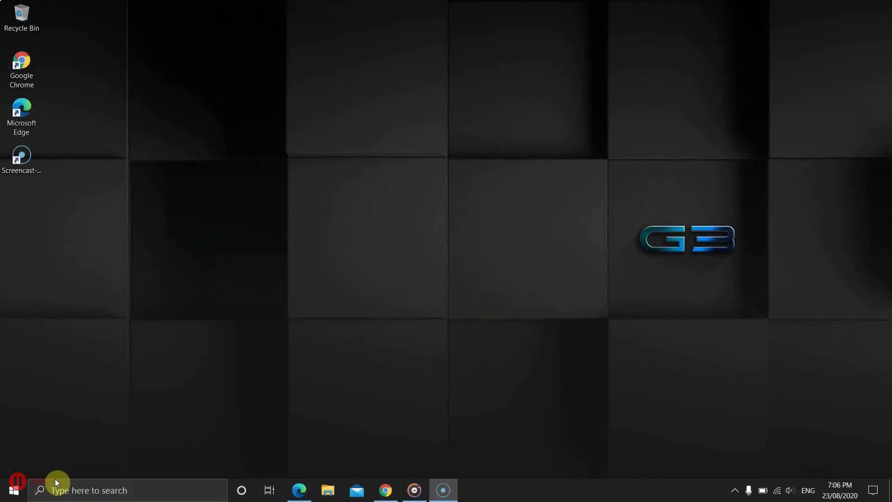
pyautogui.rightClick(203, 310)
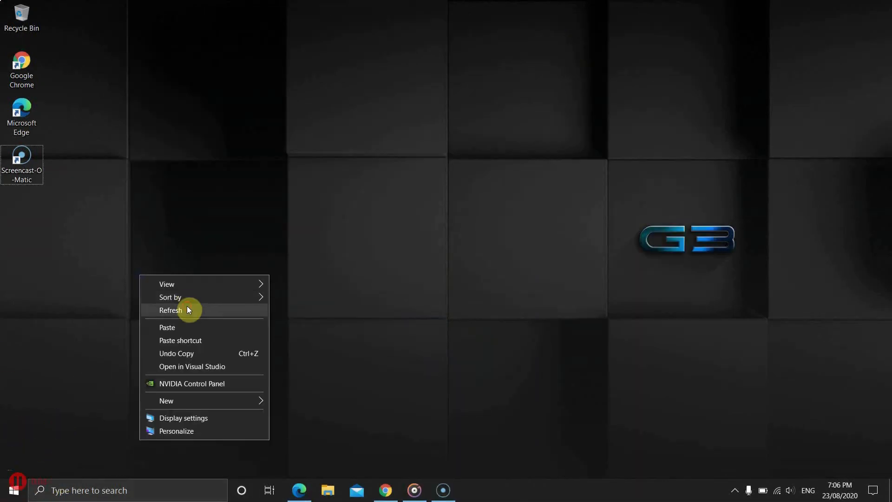
pyautogui.click(171, 311)
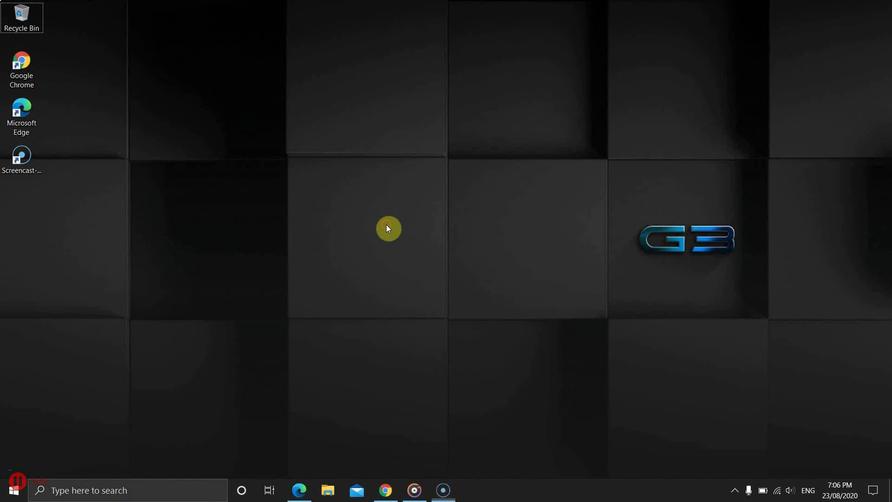
pyautogui.moveTo(350, 273)
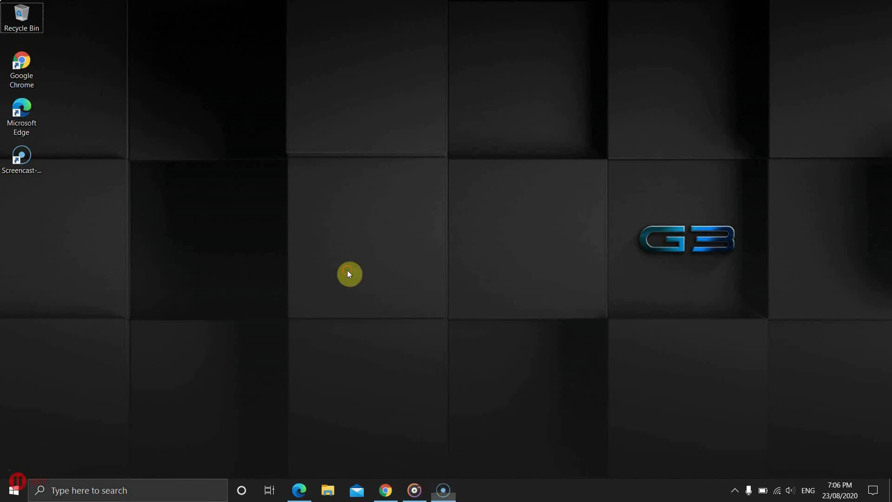
pyautogui.moveTo(14, 490)
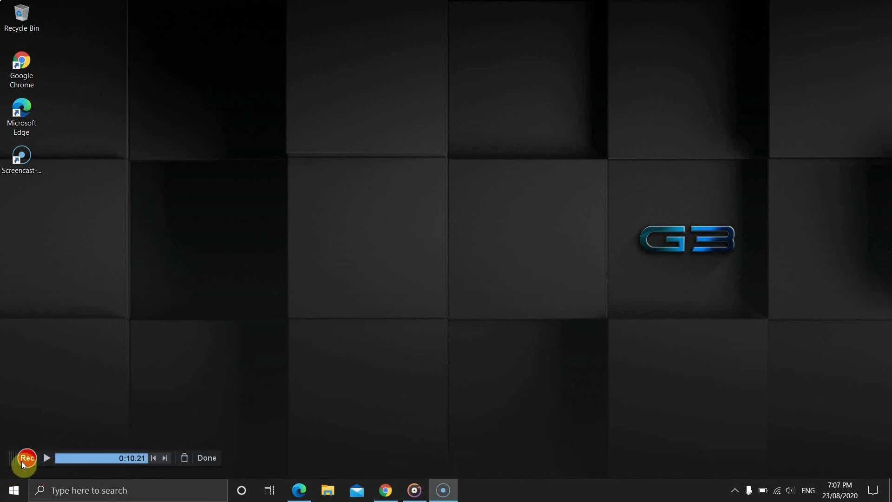
pyautogui.moveTo(46, 458)
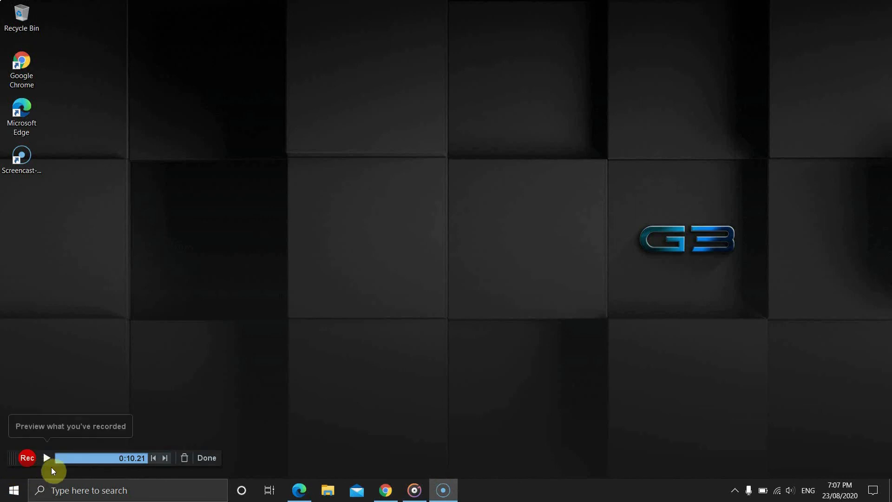
pyautogui.moveTo(165, 461)
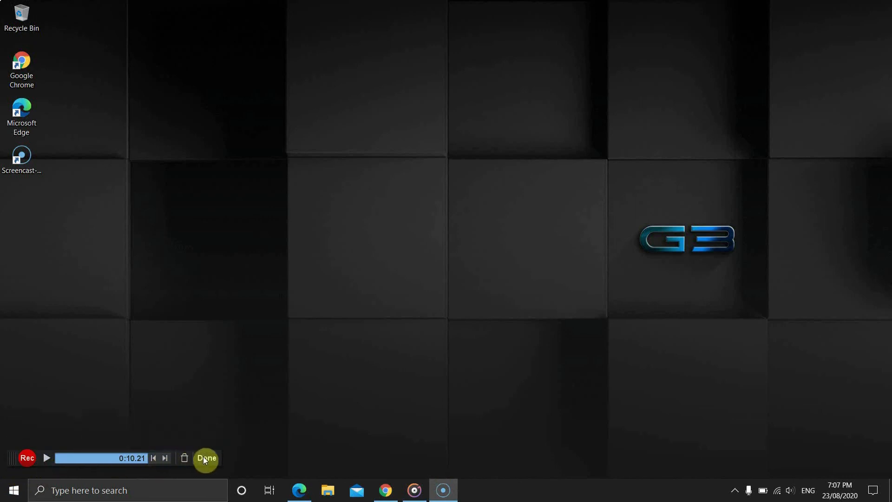
pyautogui.moveTo(141, 466)
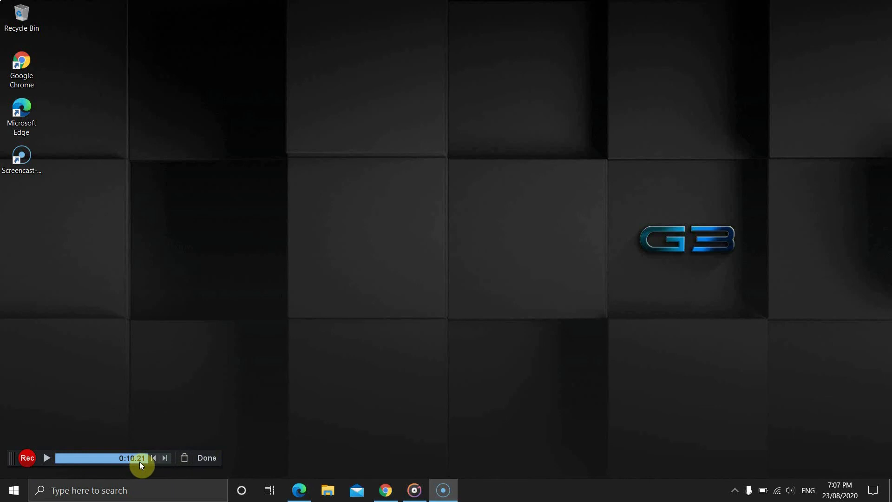
# - End the recording with Done to show the What's Next choices
pyautogui.click(207, 458)
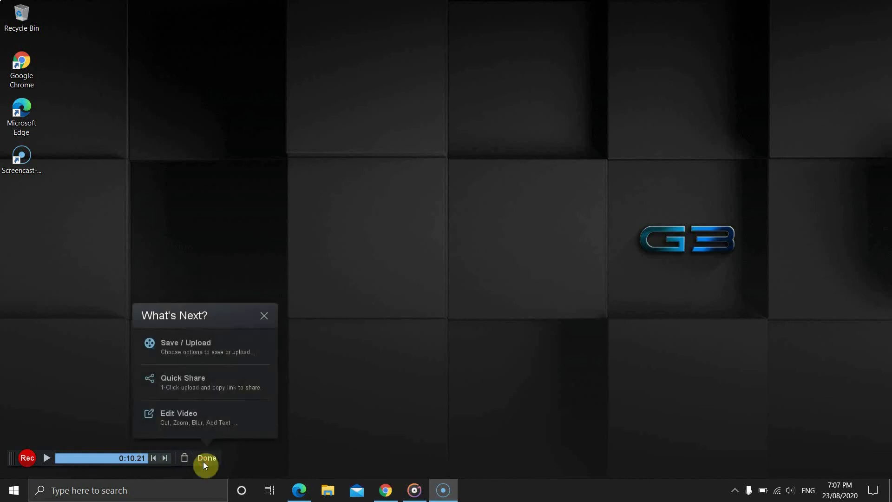
pyautogui.moveTo(173, 350)
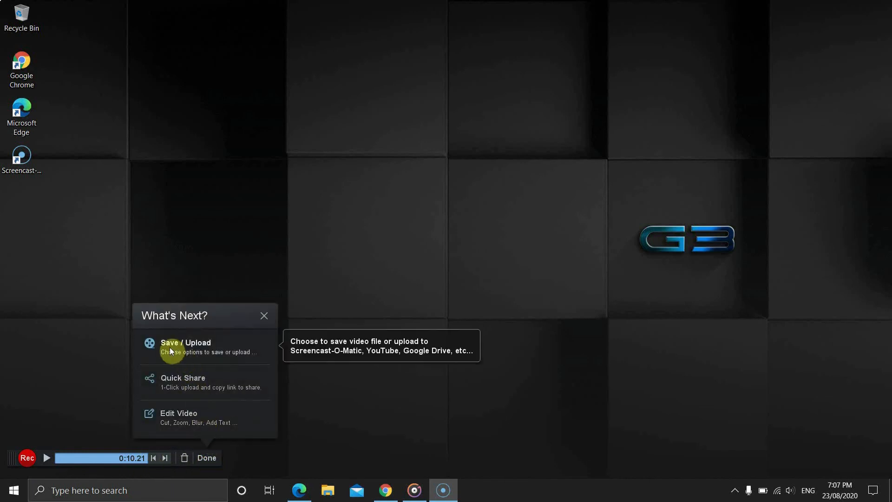
pyautogui.moveTo(207, 391)
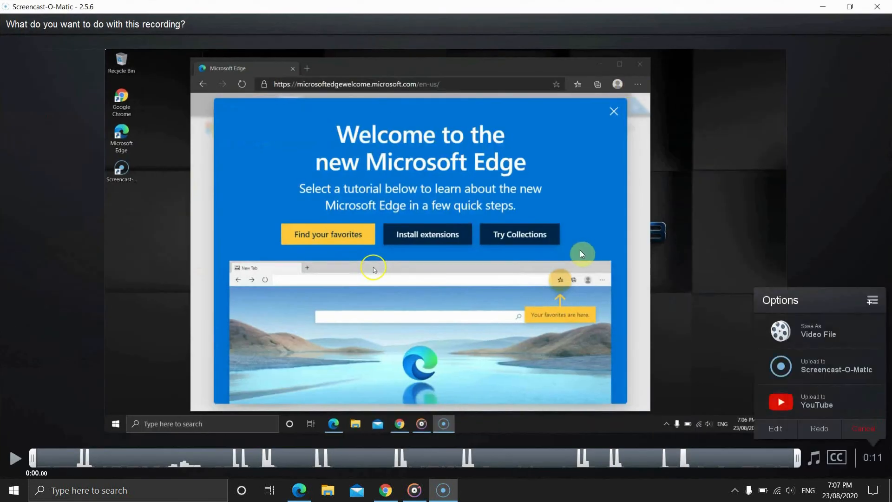
pyautogui.moveTo(187, 430)
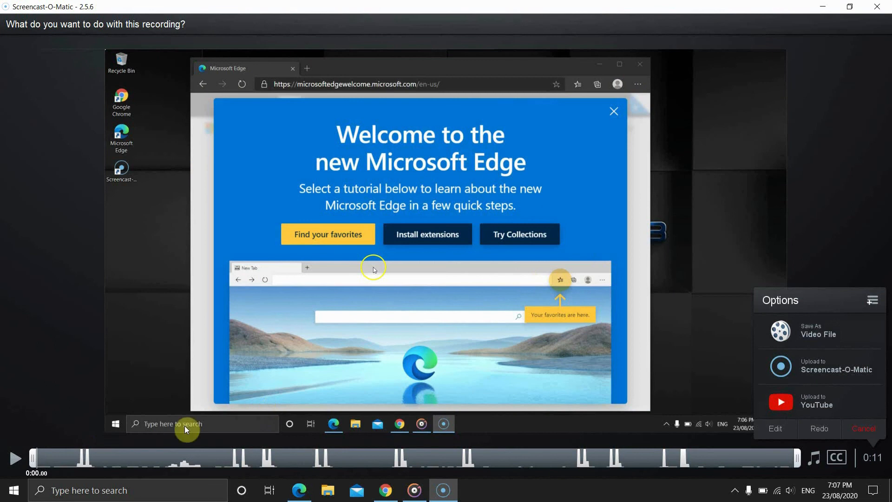
# - Move the left trim handle inward so the clip runs 0:09 instead of 0:11
pyautogui.click(14, 458)
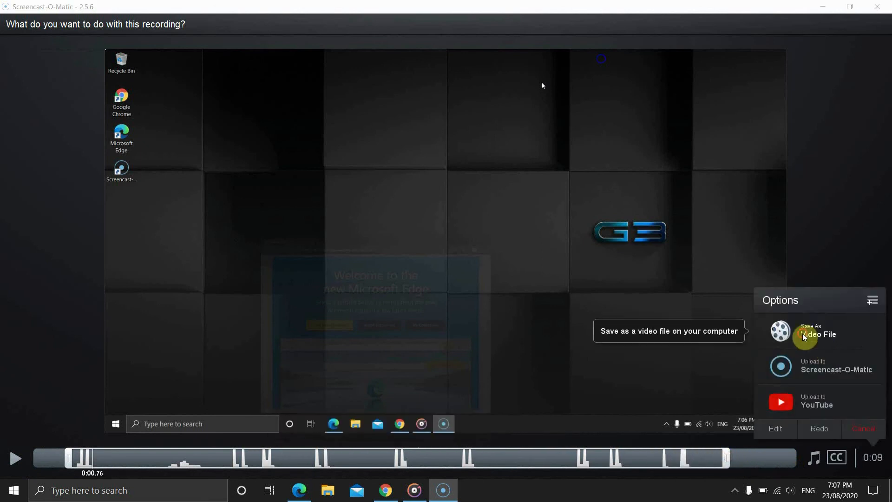
# - Back out of the Video File settings and expand the full destination list with Vimeo, Google Drive and Dropbox
pyautogui.click(817, 335)
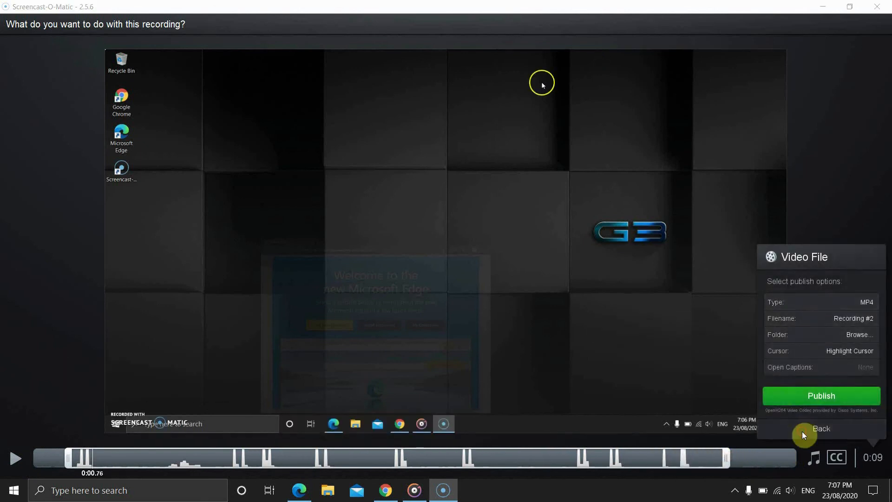
pyautogui.click(820, 429)
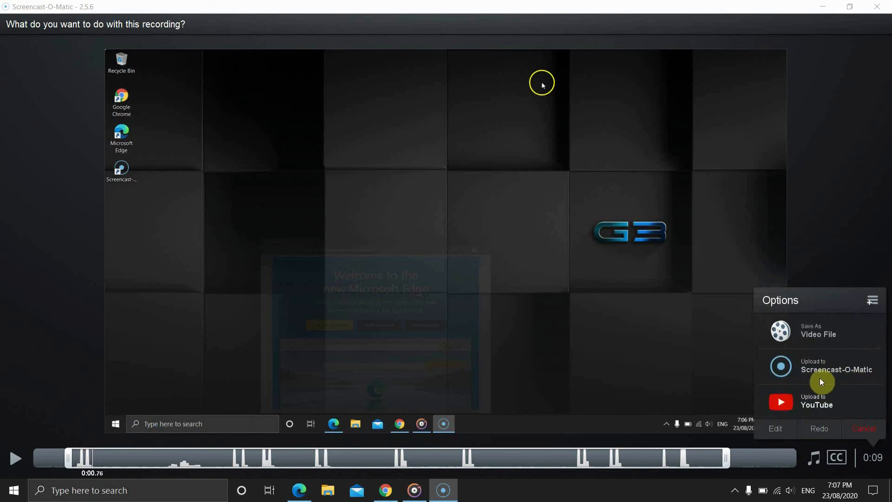
pyautogui.moveTo(837, 369)
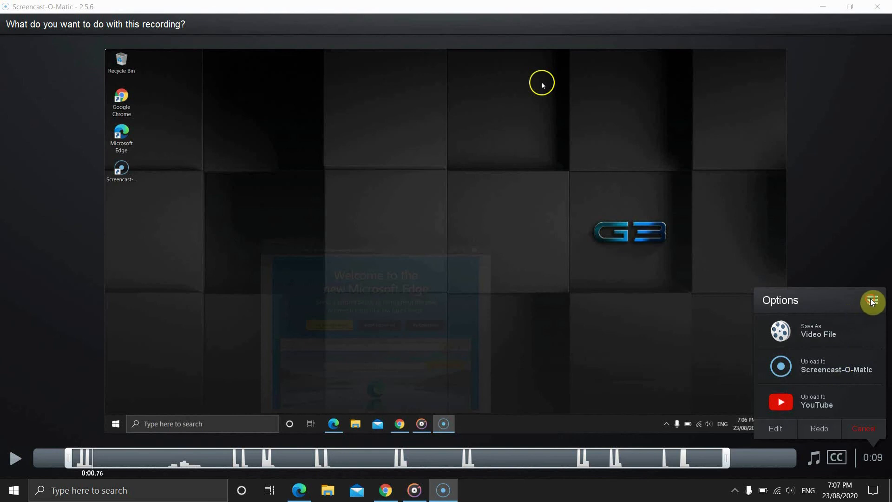
pyautogui.click(872, 301)
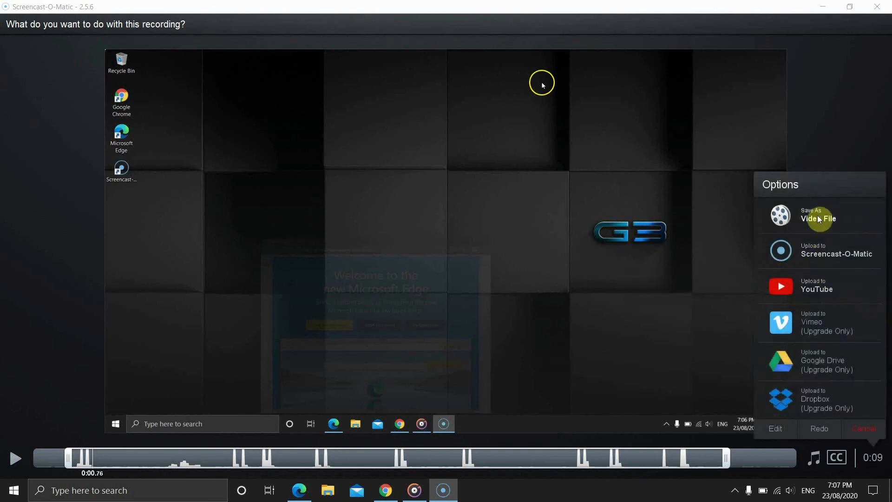
pyautogui.moveTo(798, 434)
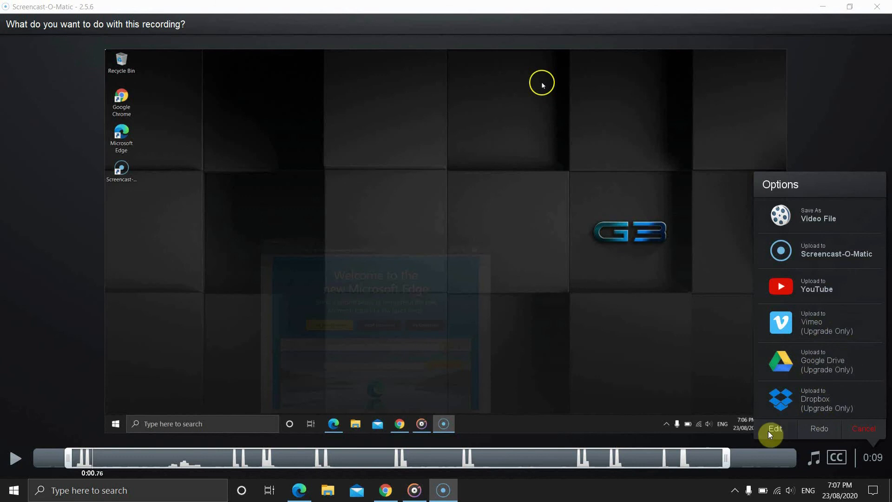
pyautogui.moveTo(868, 429)
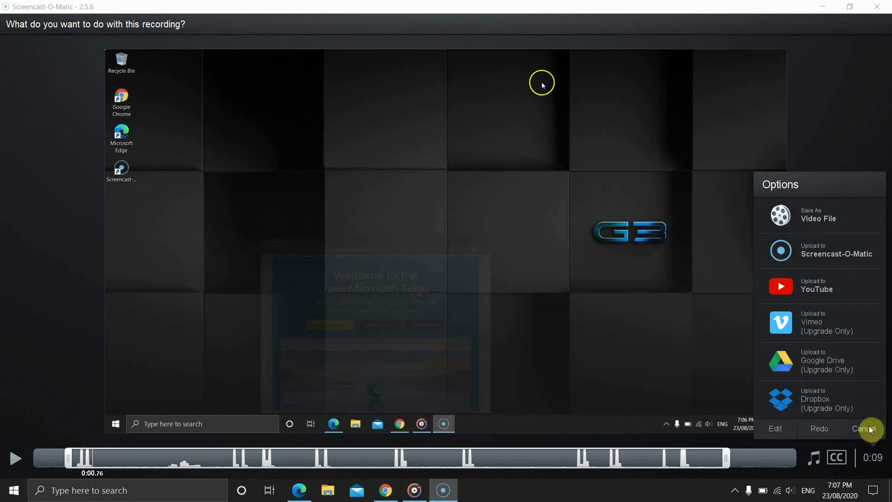
pyautogui.moveTo(860, 402)
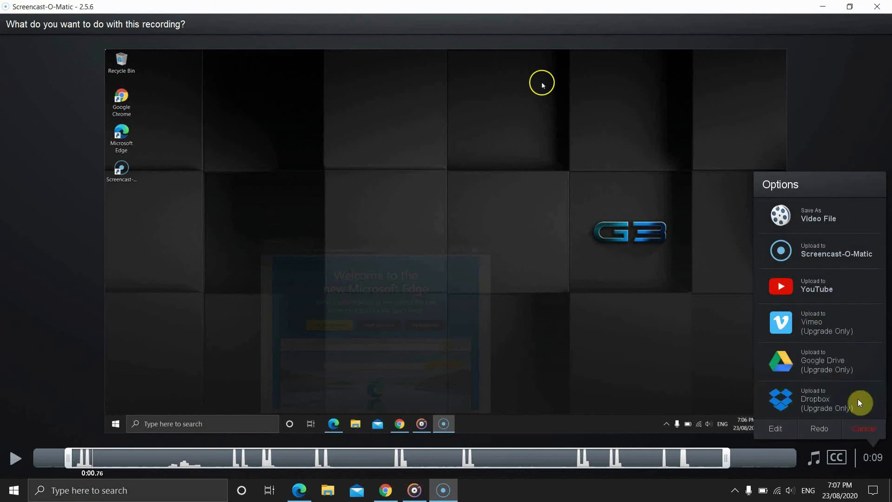
pyautogui.moveTo(775, 428)
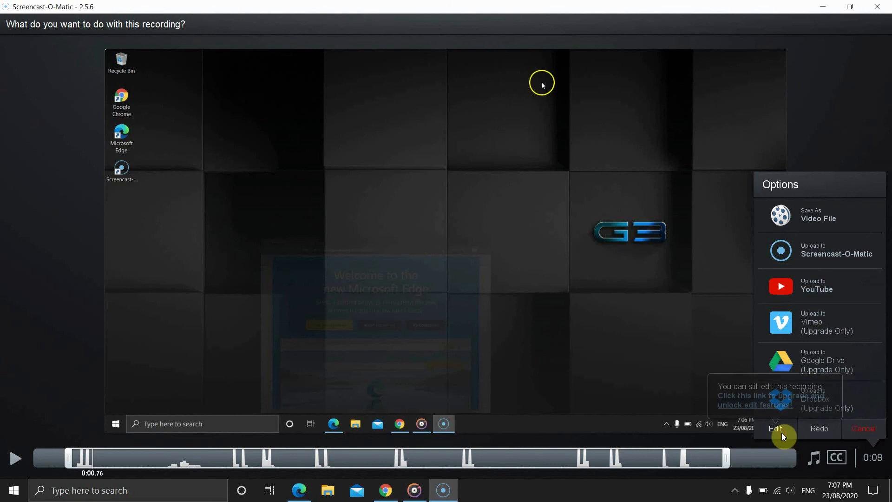
pyautogui.moveTo(806, 228)
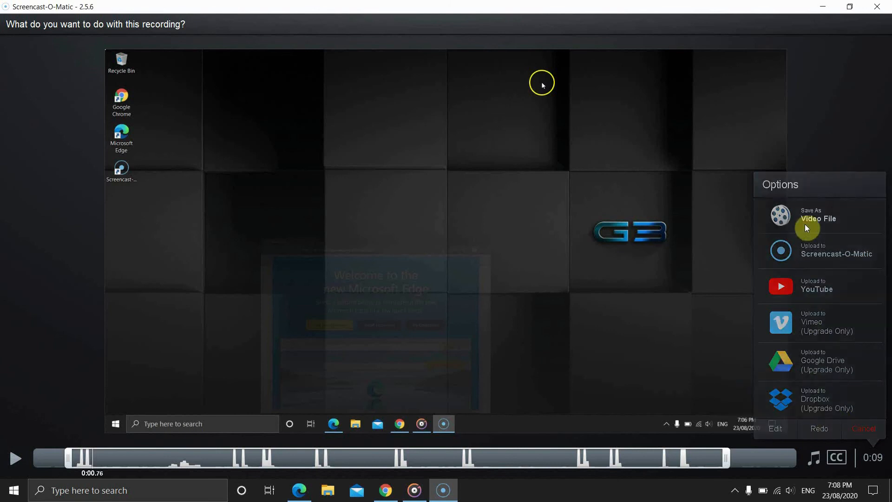
# - Save as an MP4 video file to the Desktop folder, skipping captions, ready to publish as Recording #2.mp4
pyautogui.click(818, 217)
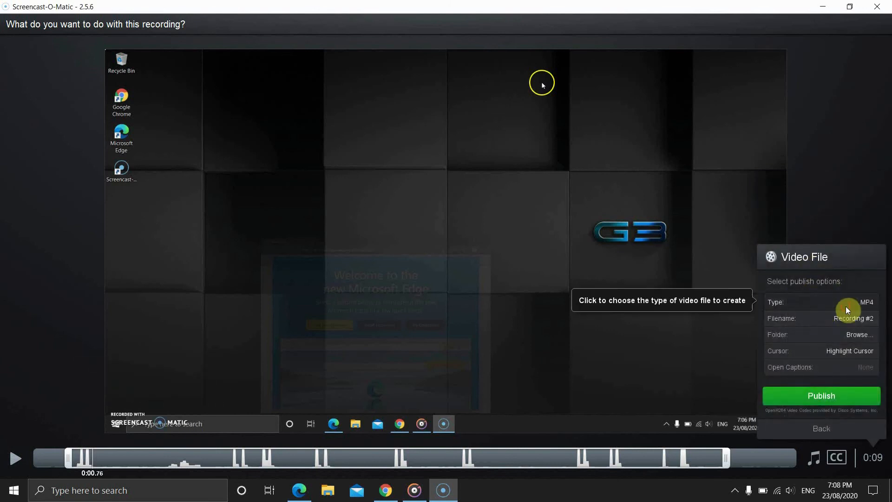
pyautogui.click(865, 302)
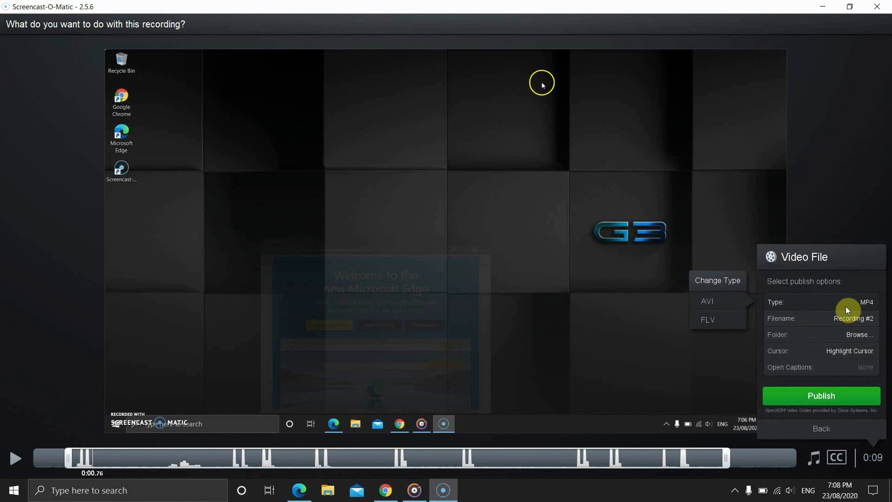
pyautogui.click(853, 318)
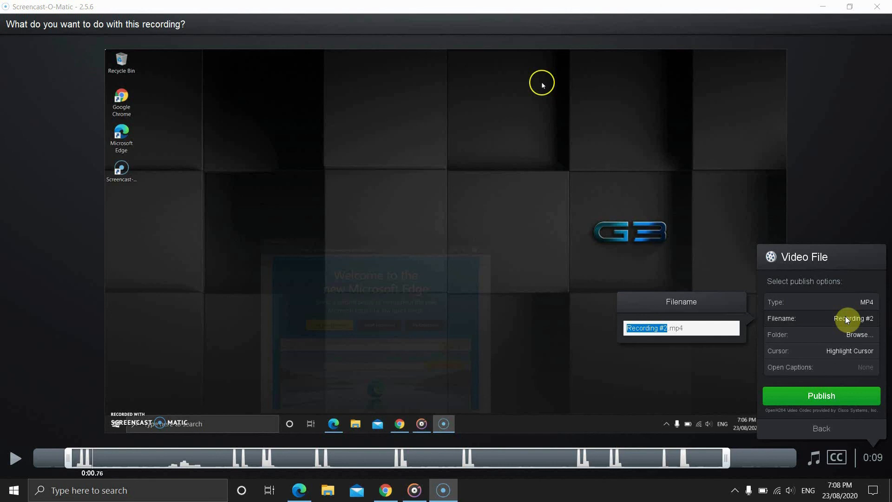
pyautogui.click(859, 334)
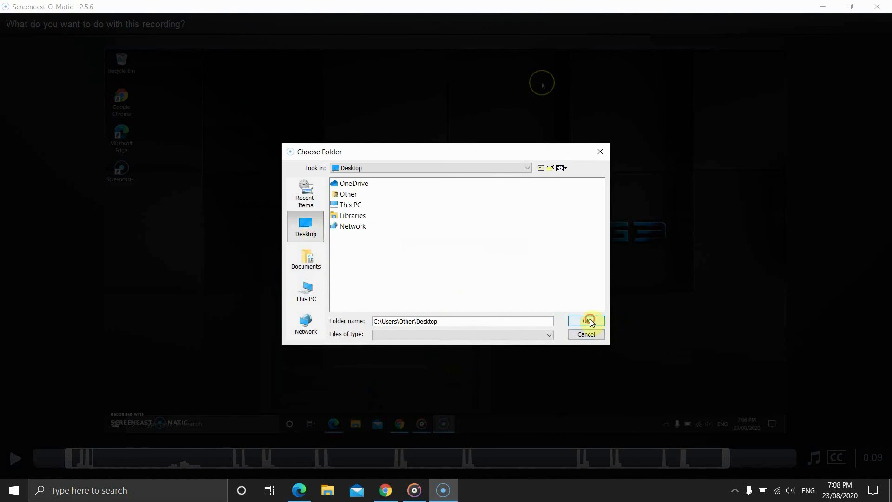
pyautogui.click(586, 321)
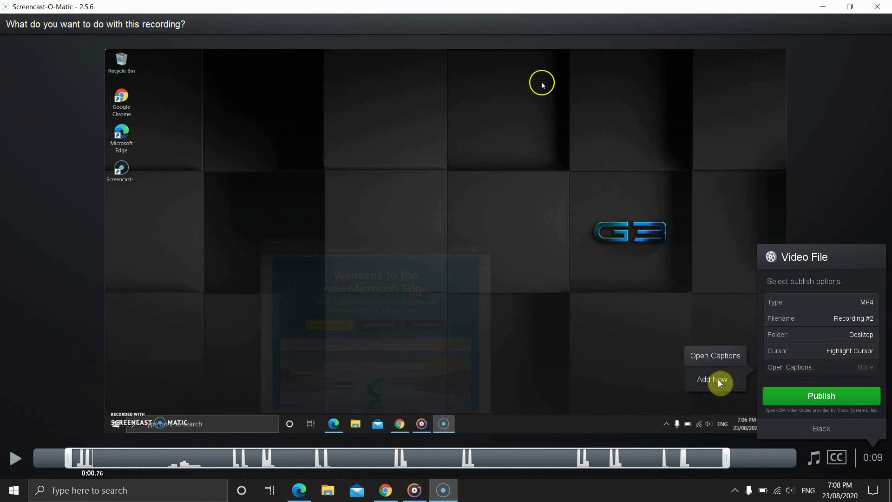
pyautogui.click(712, 379)
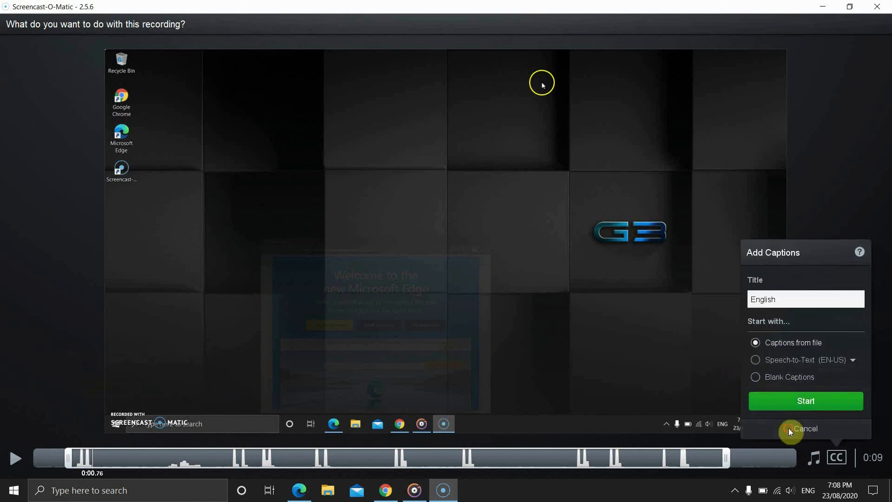
pyautogui.click(805, 429)
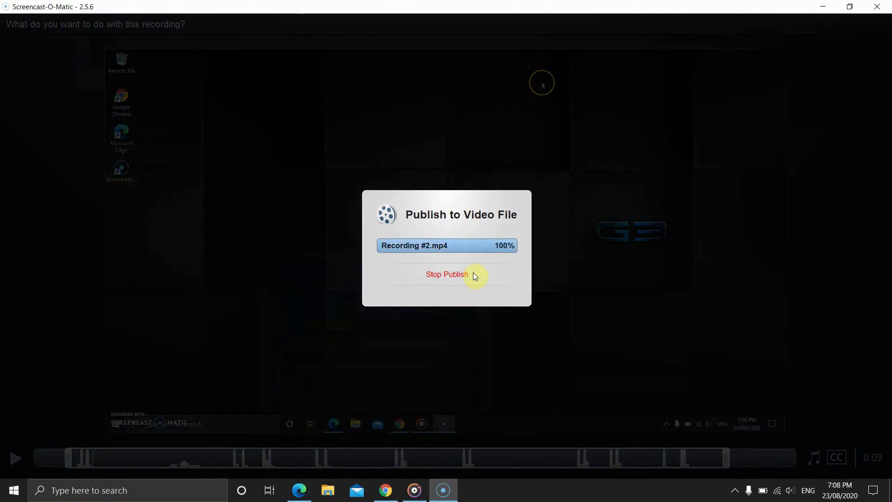
# - Dismiss the MP4 export and relaunch the recorder from the desktop for a new recording
pyautogui.click(447, 274)
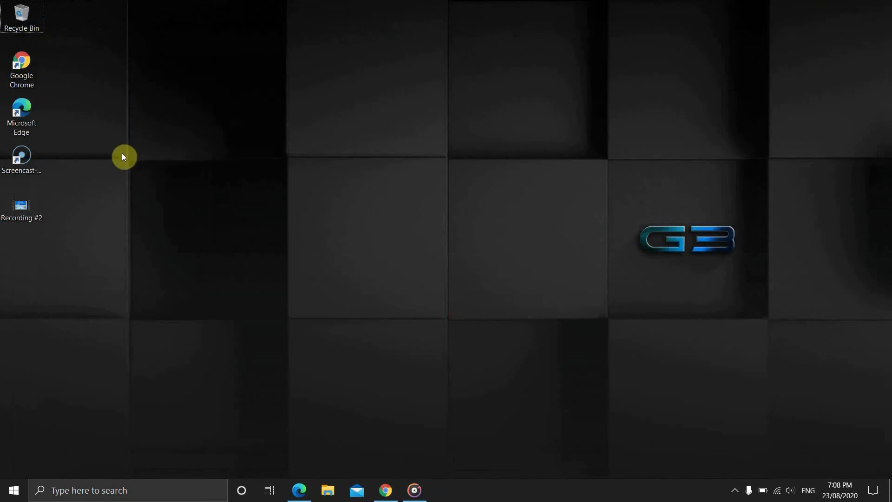
pyautogui.doubleClick(22, 204)
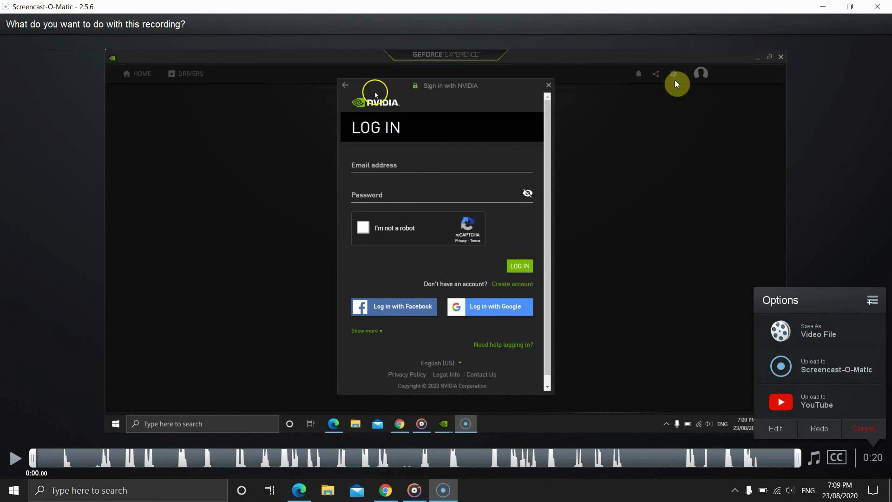
pyautogui.moveTo(696, 73)
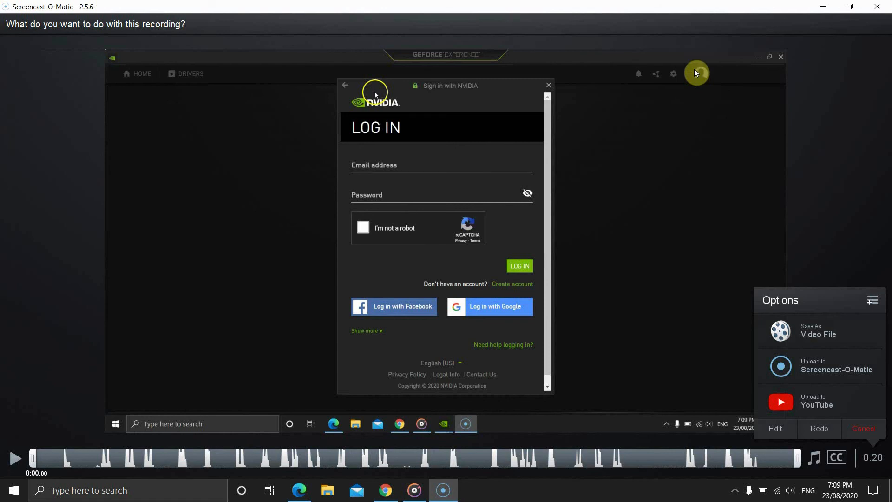
pyautogui.moveTo(683, 88)
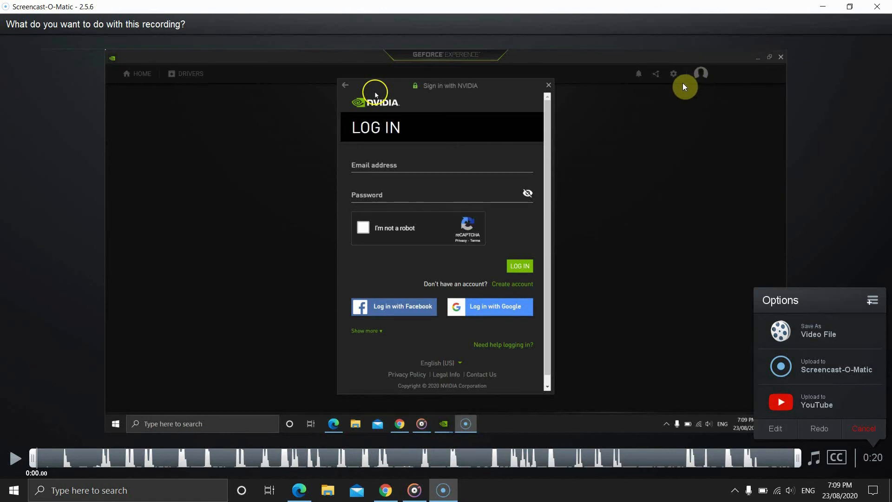
pyautogui.moveTo(831, 373)
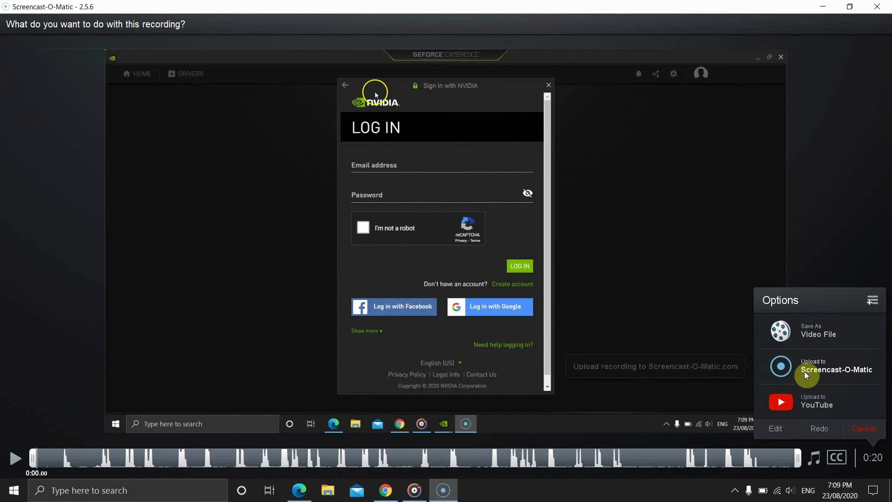
pyautogui.moveTo(815, 377)
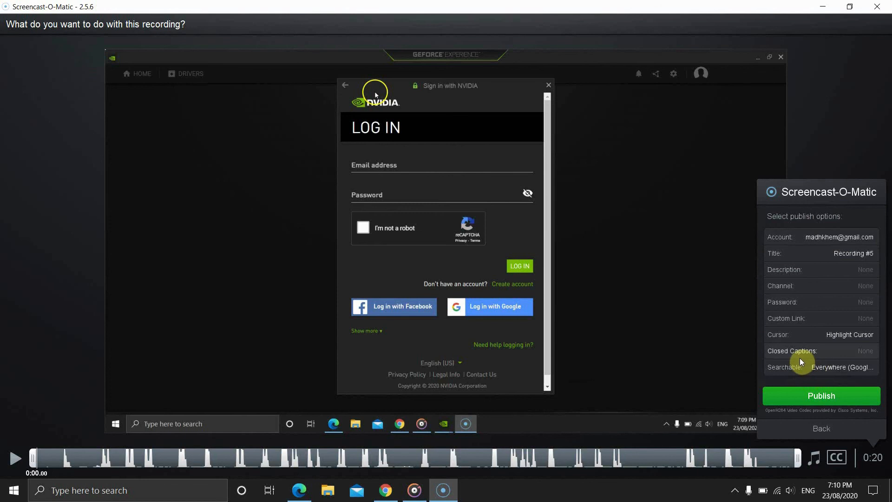
pyautogui.moveTo(806, 244)
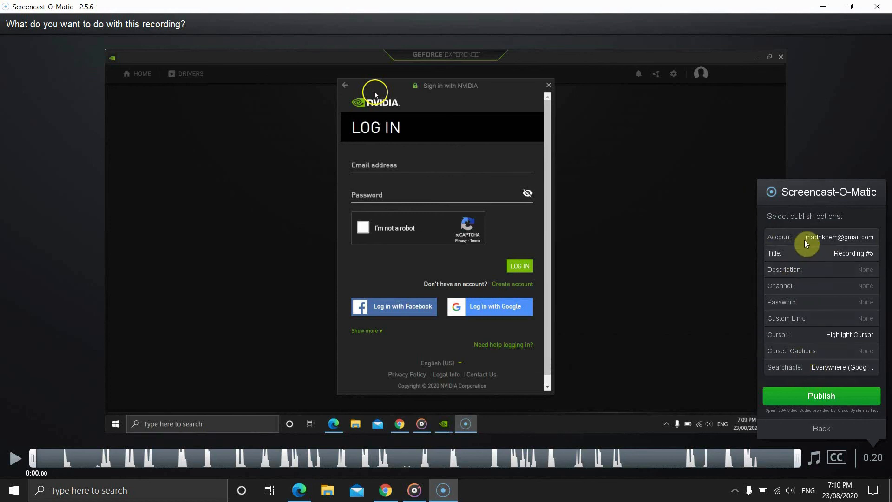
pyautogui.moveTo(805, 242)
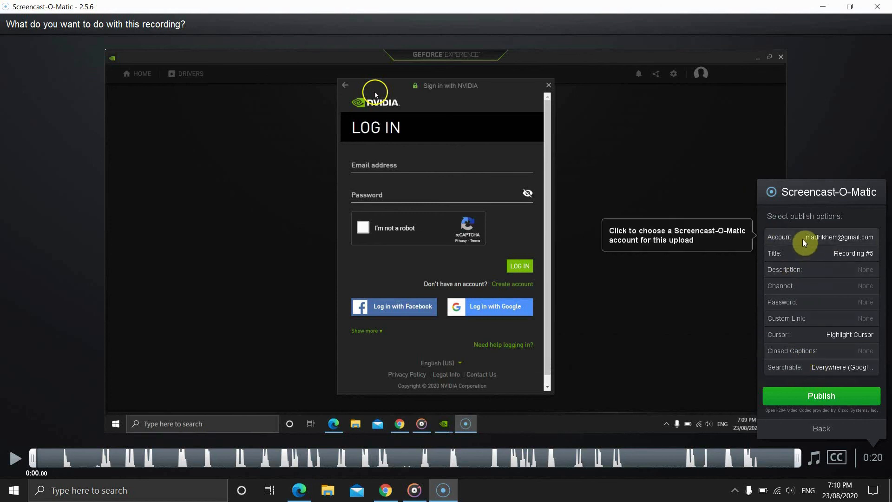
pyautogui.moveTo(802, 268)
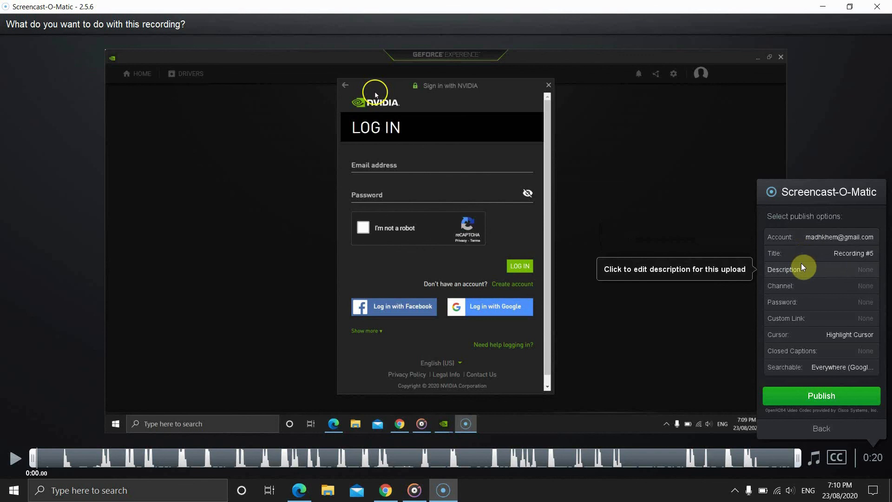
pyautogui.moveTo(825, 255)
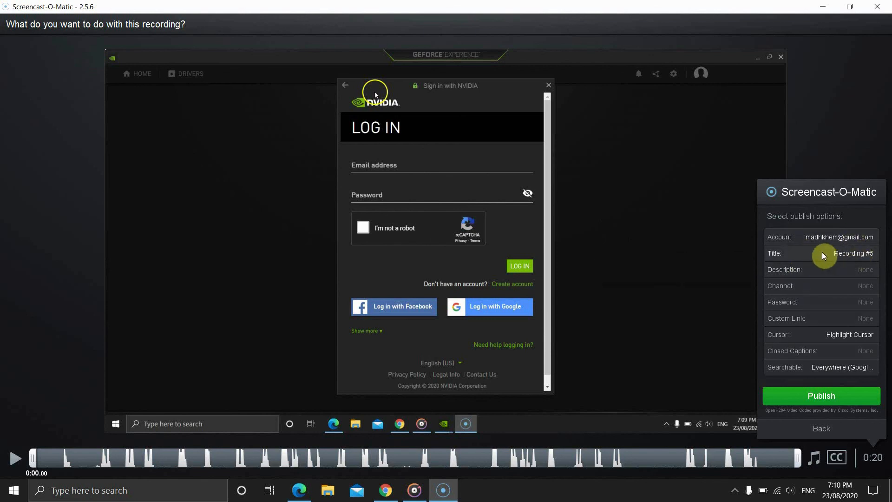
# - Keep the title 'Recording #5' and publish the recording to the account
pyautogui.click(853, 253)
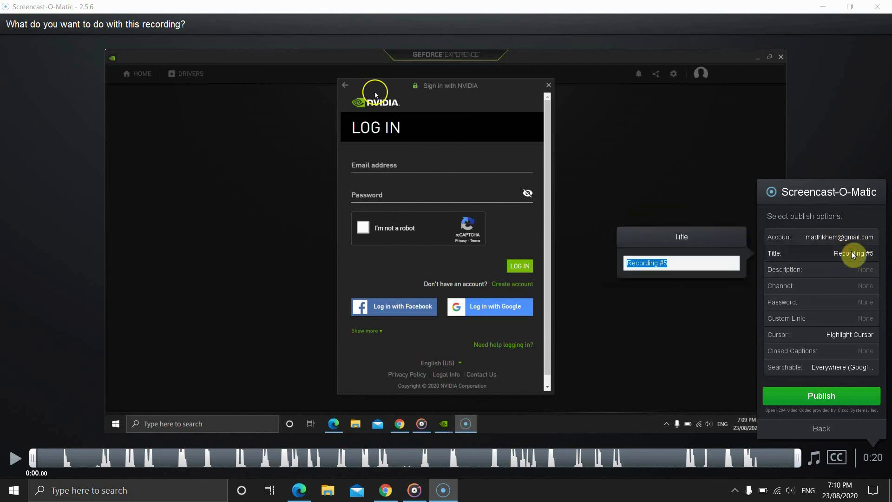
pyautogui.click(782, 301)
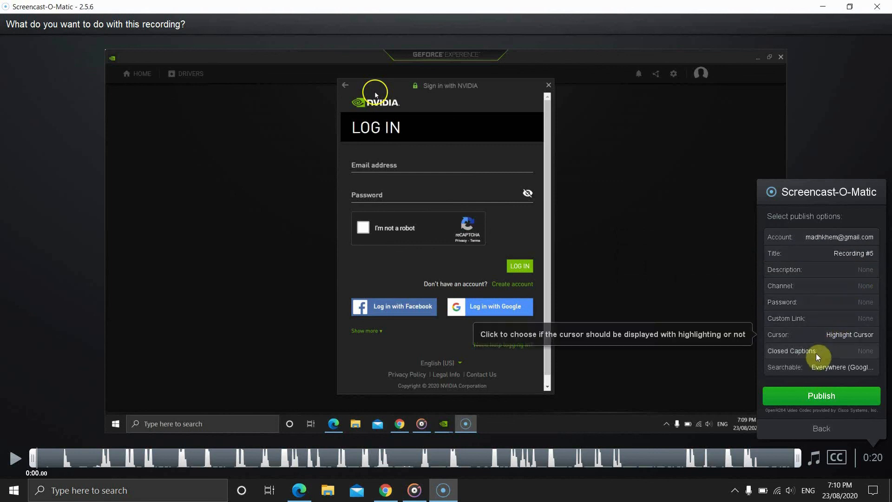
pyautogui.moveTo(614, 336)
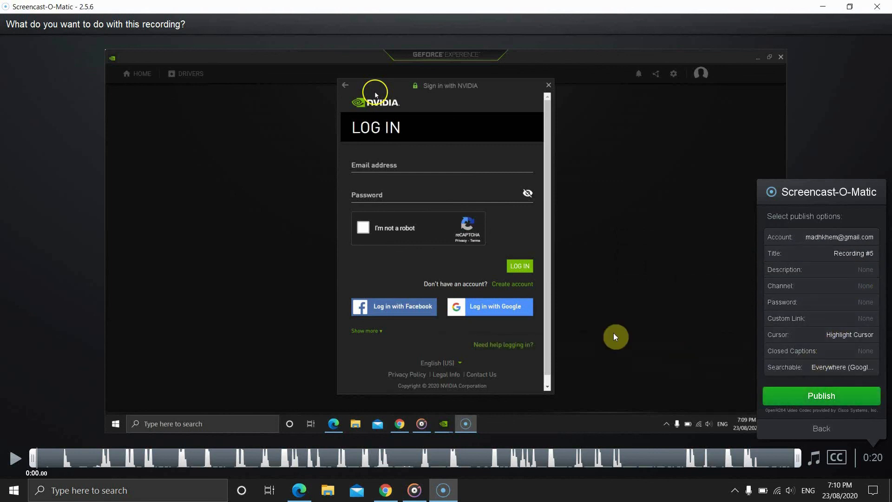
pyautogui.click(821, 396)
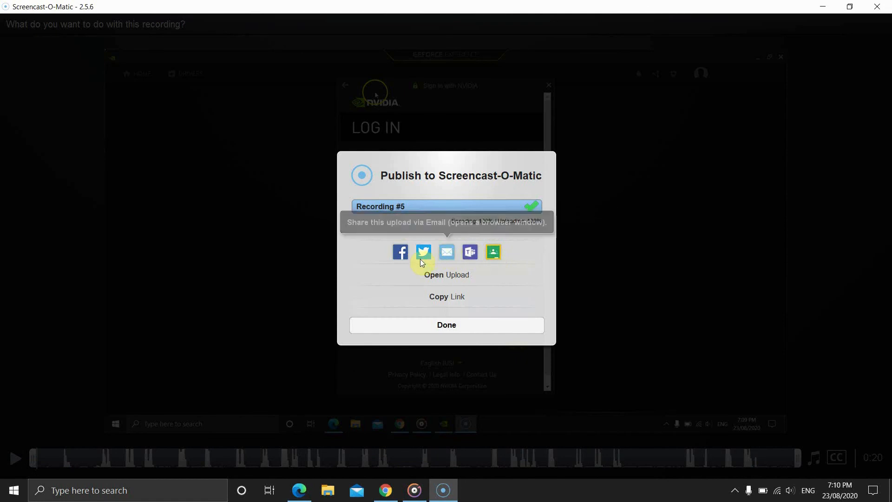
# - View Recording #5's content-library page, browsing its Share, Notes and Details sections
pyautogui.click(445, 278)
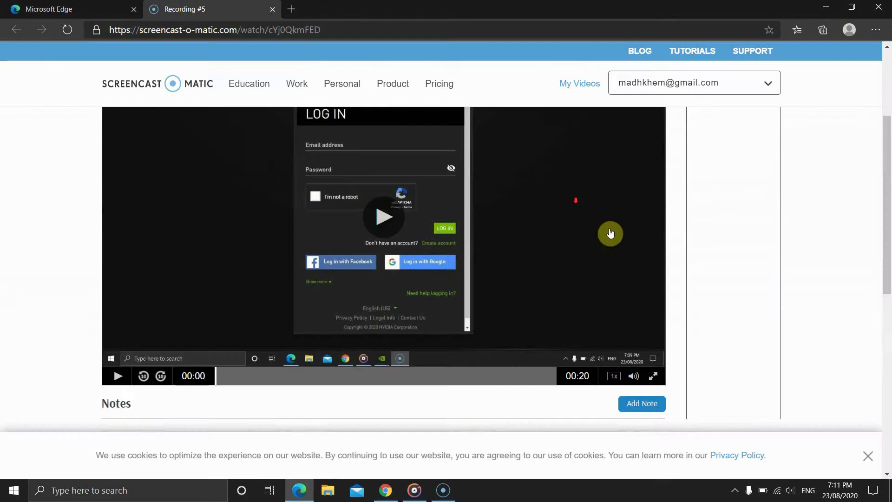
pyautogui.click(579, 84)
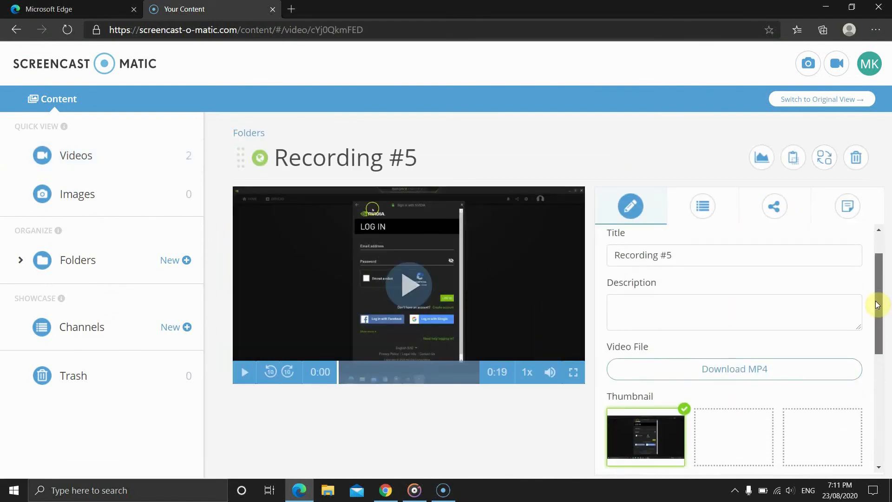
pyautogui.click(774, 205)
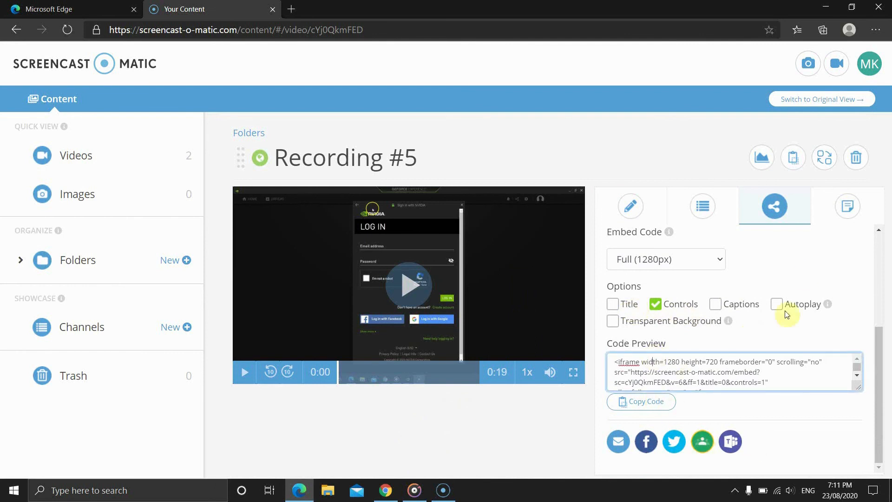
pyautogui.click(848, 206)
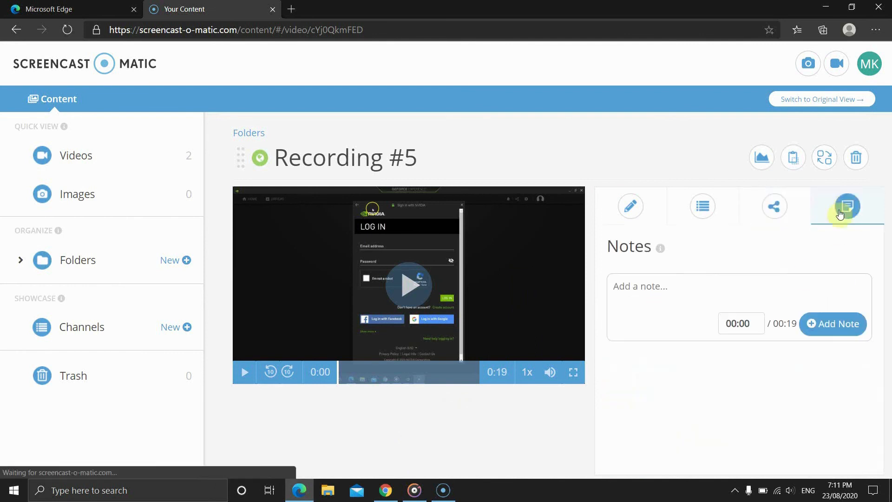
pyautogui.moveTo(630, 206)
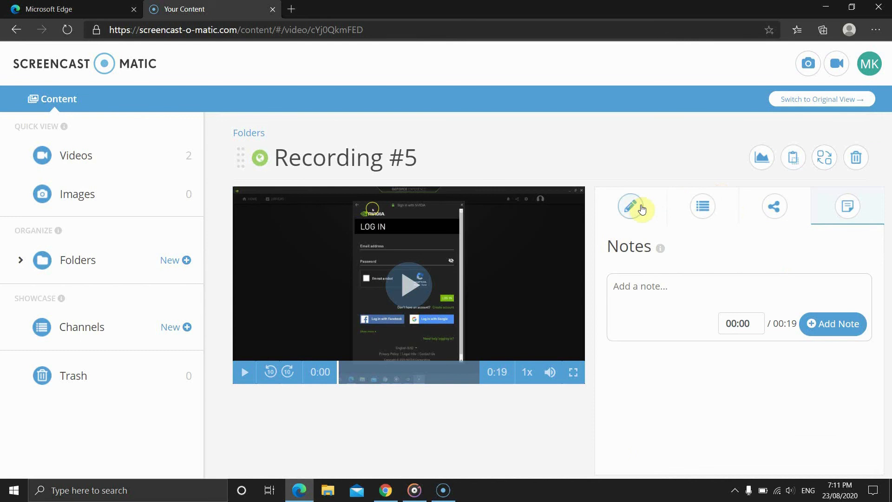
pyautogui.click(631, 206)
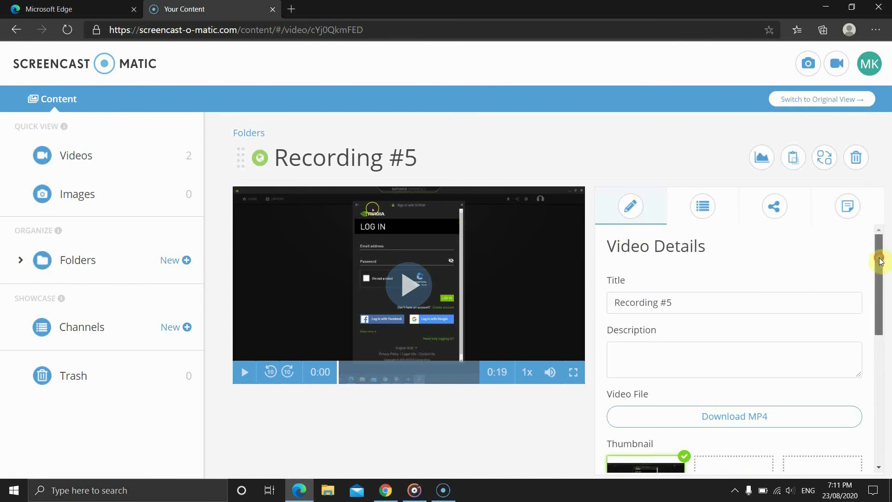
pyautogui.moveTo(869, 63)
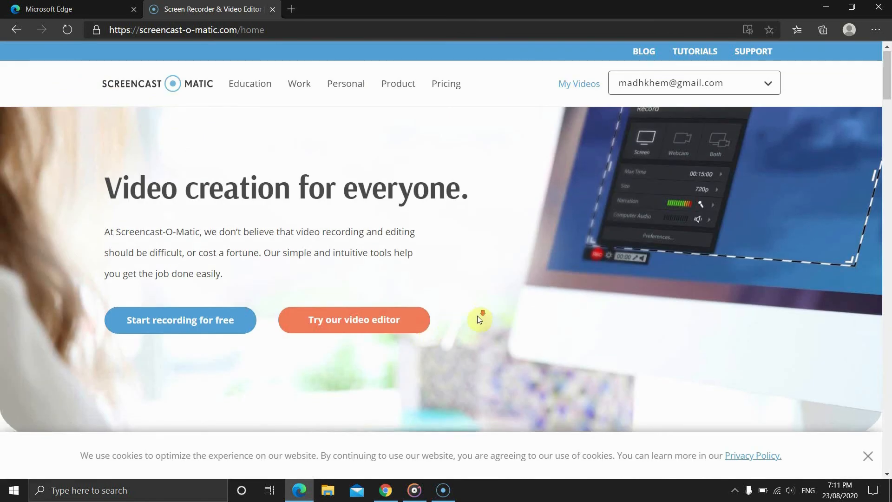
# - Browse the Pricing page's Deluxe and Premier plans and feature comparison table
pyautogui.scroll(-3)
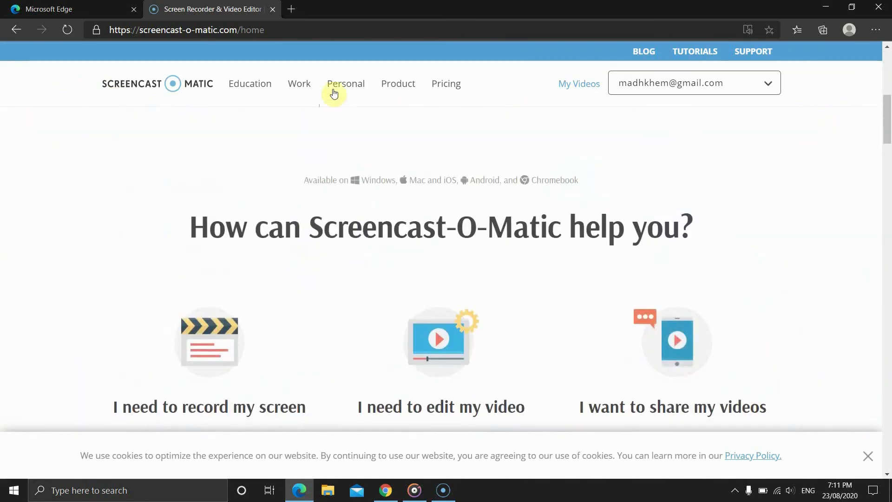
pyautogui.click(446, 84)
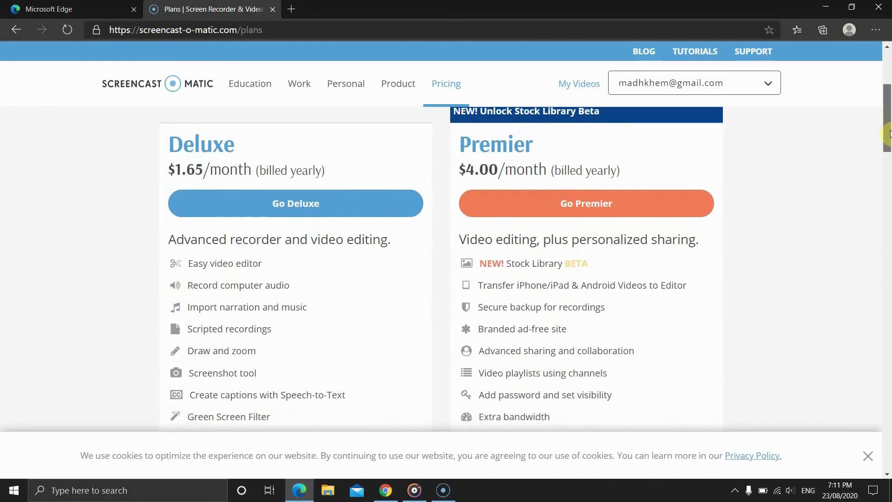
pyautogui.scroll(3)
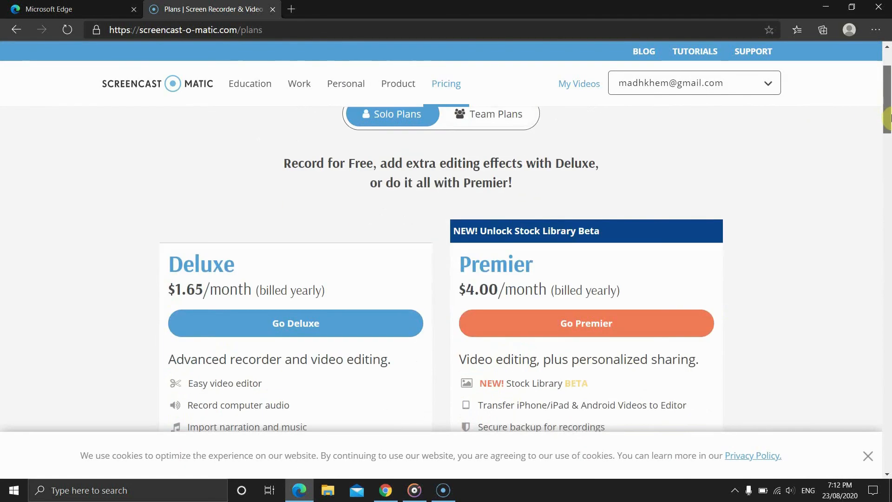
pyautogui.scroll(-3)
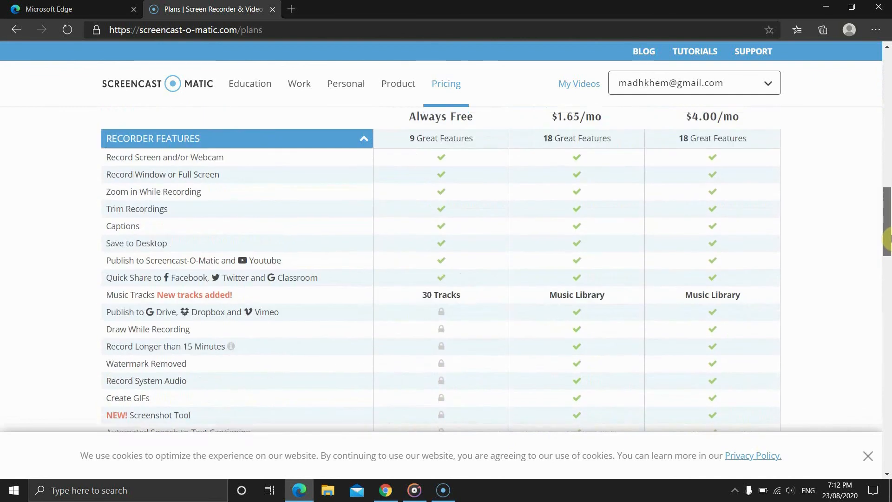
pyautogui.scroll(-3)
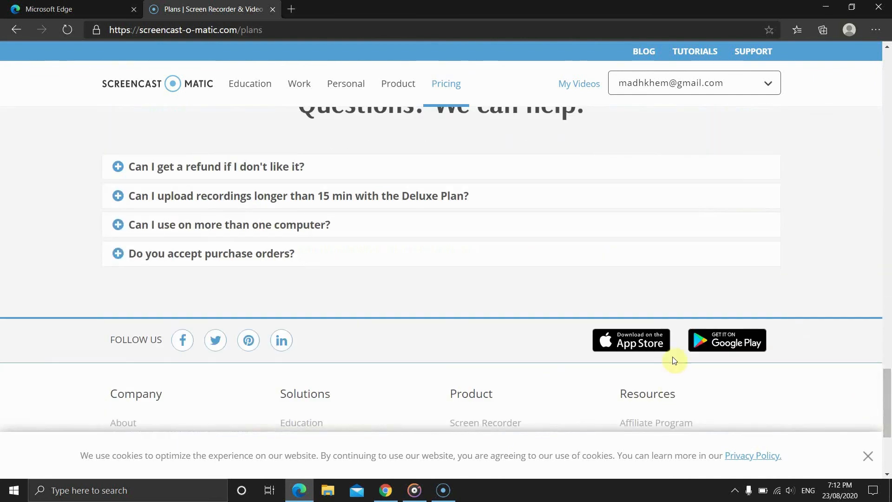